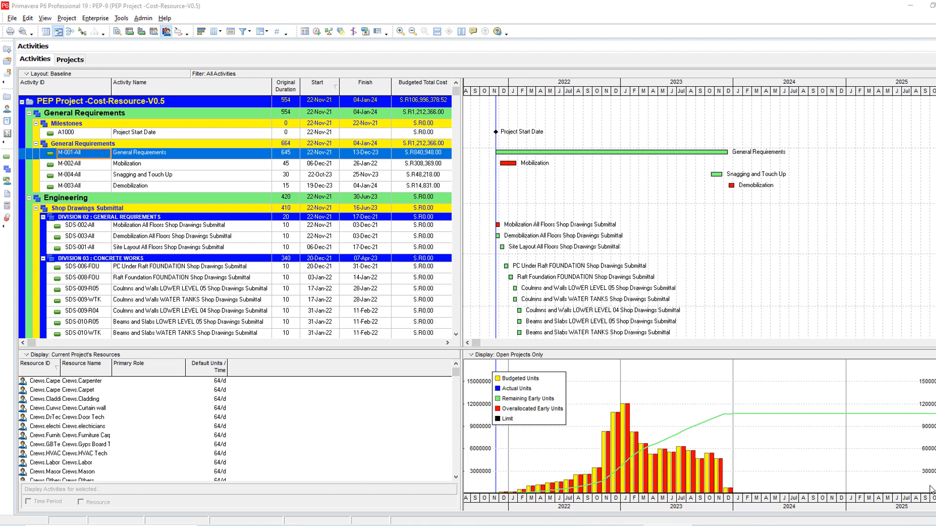
mouse_move(611, 228)
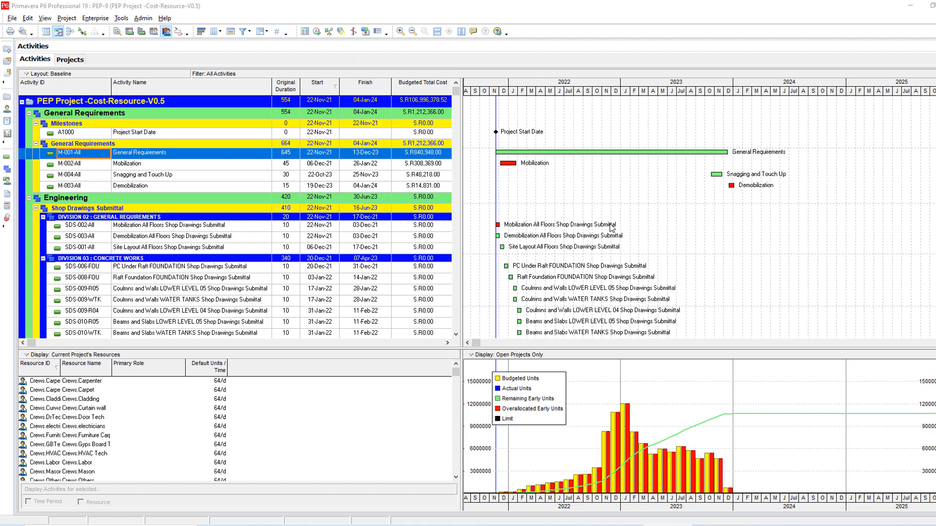
mouse_move(620, 401)
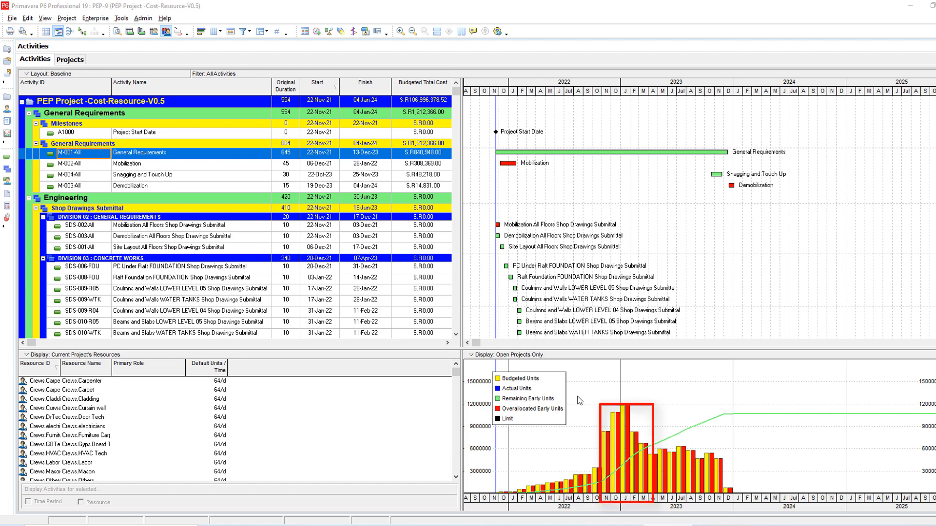
mouse_move(670, 449)
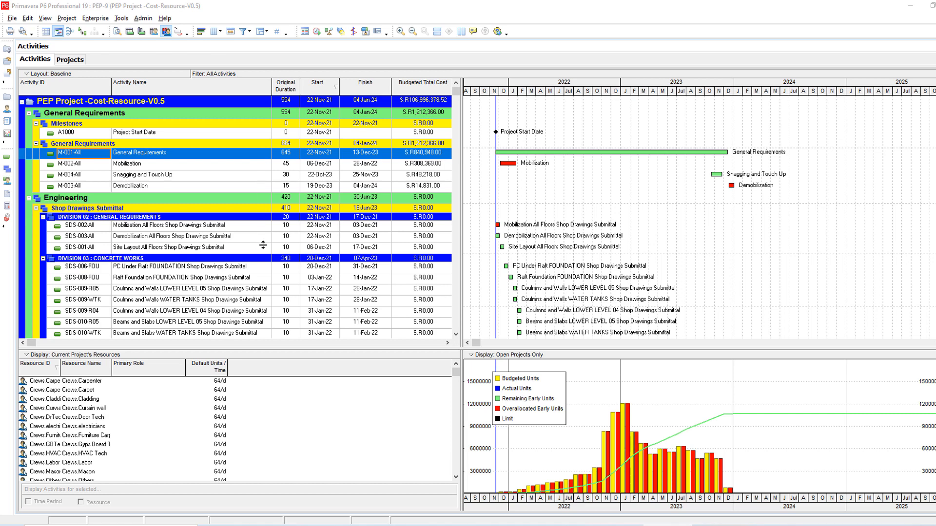
mouse_move(265, 242)
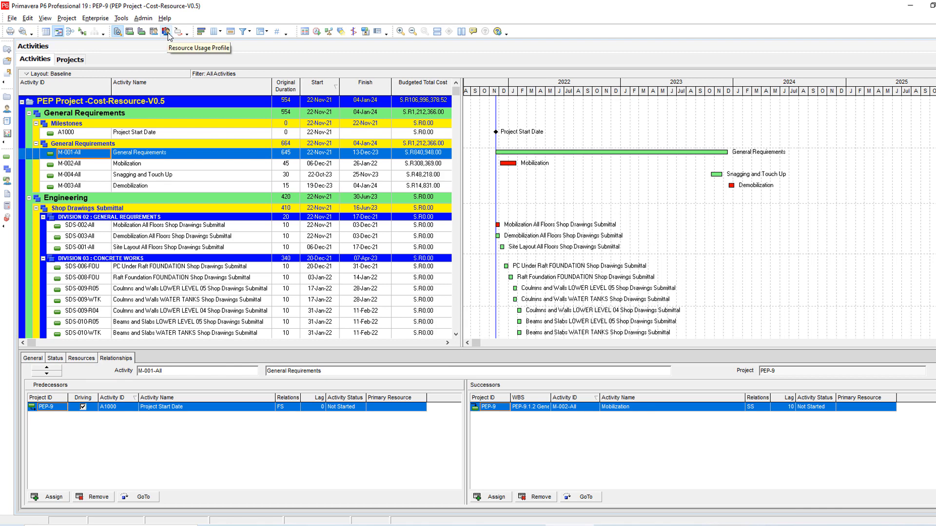
Open the Resource Usage Profile and select PEP-Cost to show its cost histogram.
click(167, 32)
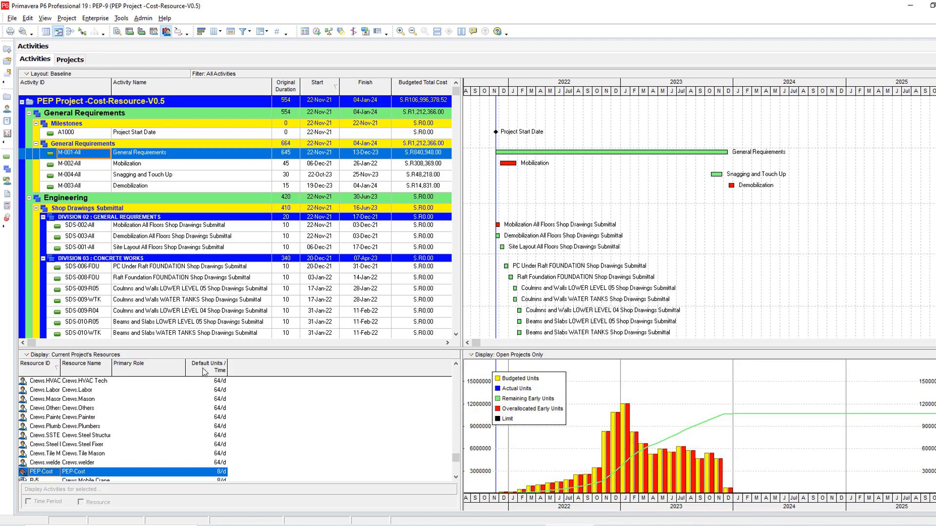
click(54, 462)
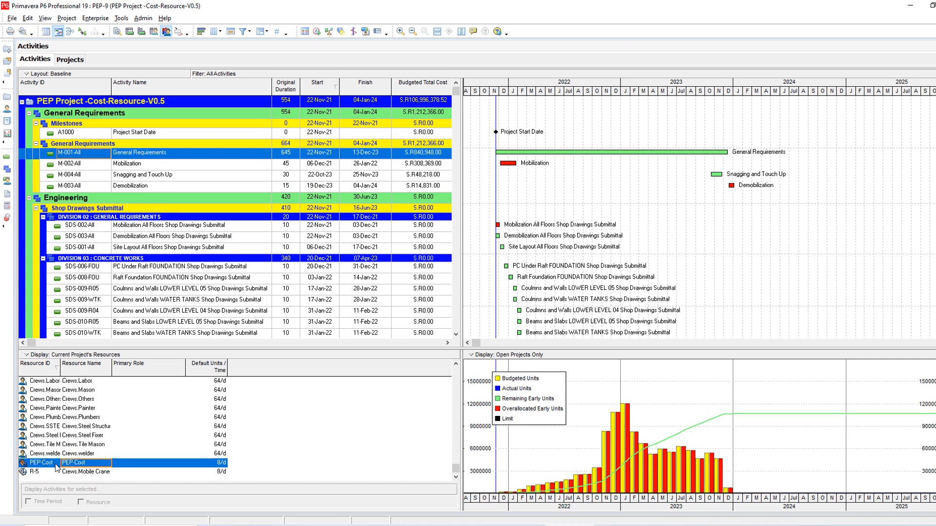
mouse_move(83, 464)
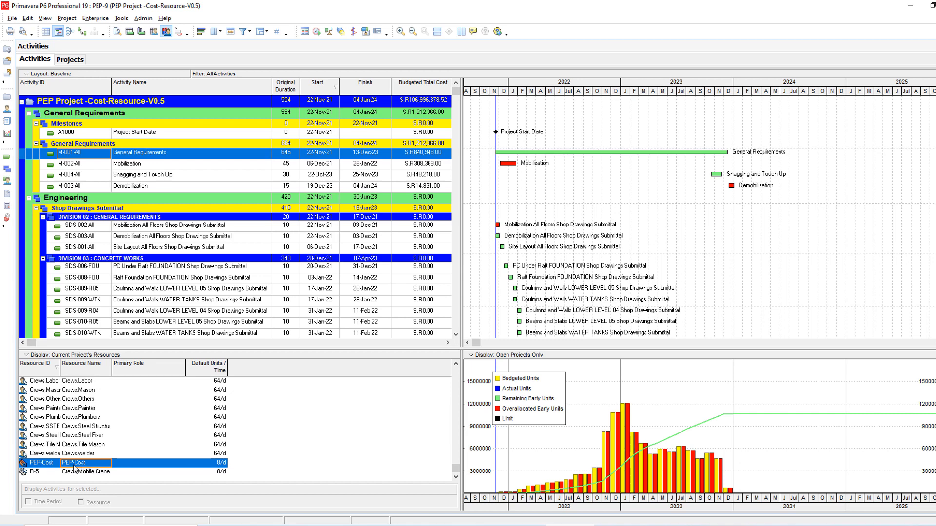
mouse_move(96, 465)
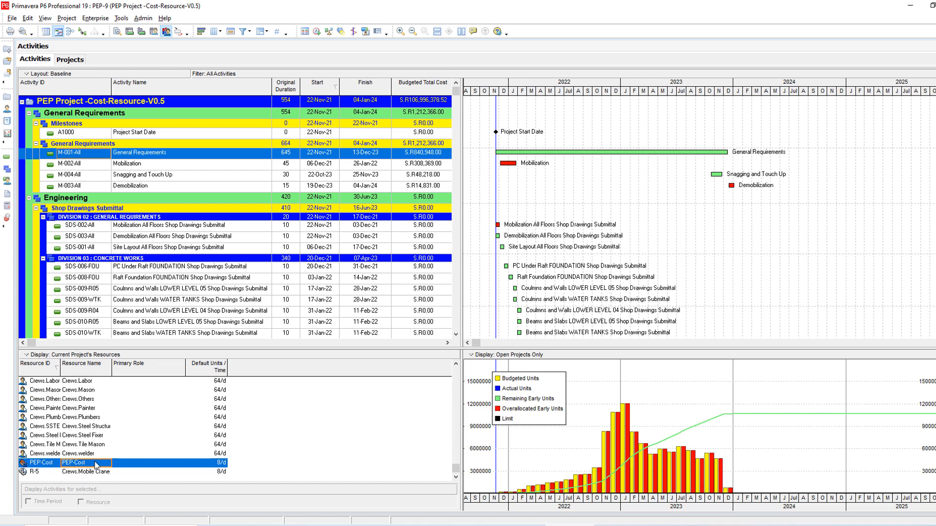
mouse_move(350, 348)
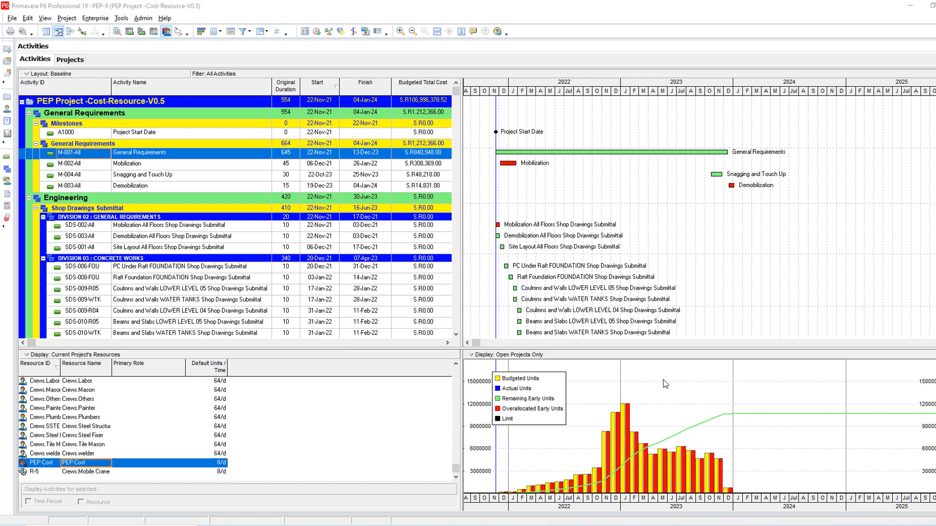
mouse_move(605, 440)
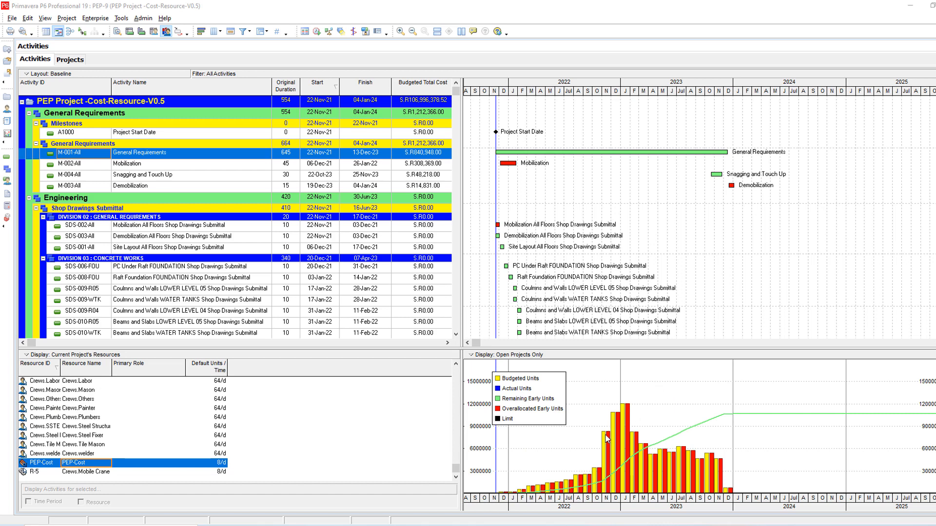
mouse_move(665, 432)
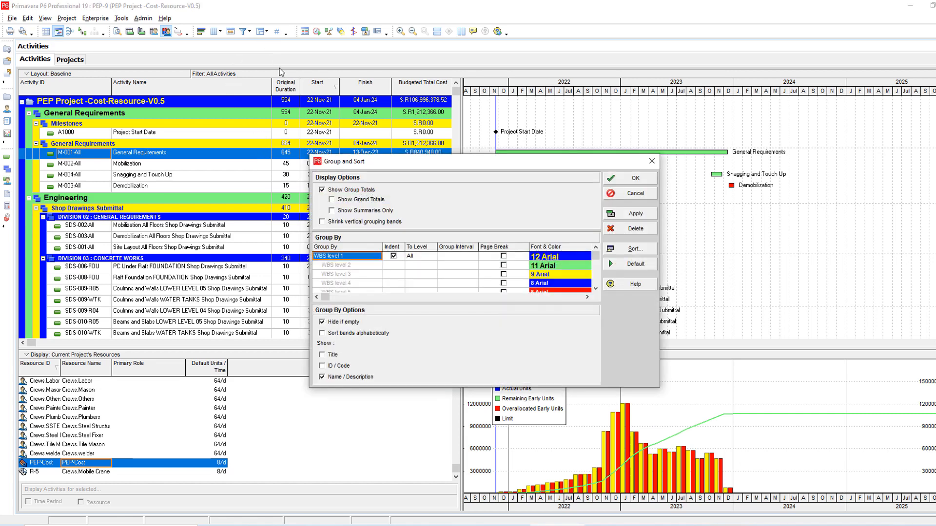
Delete the WBS level 1 grouping row, apply it, and close Group and Sort.
click(635, 228)
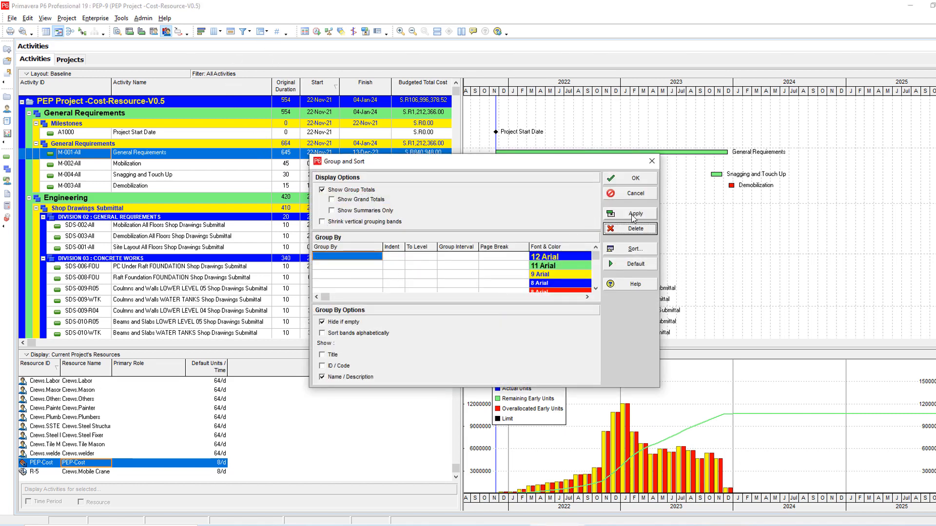
click(628, 213)
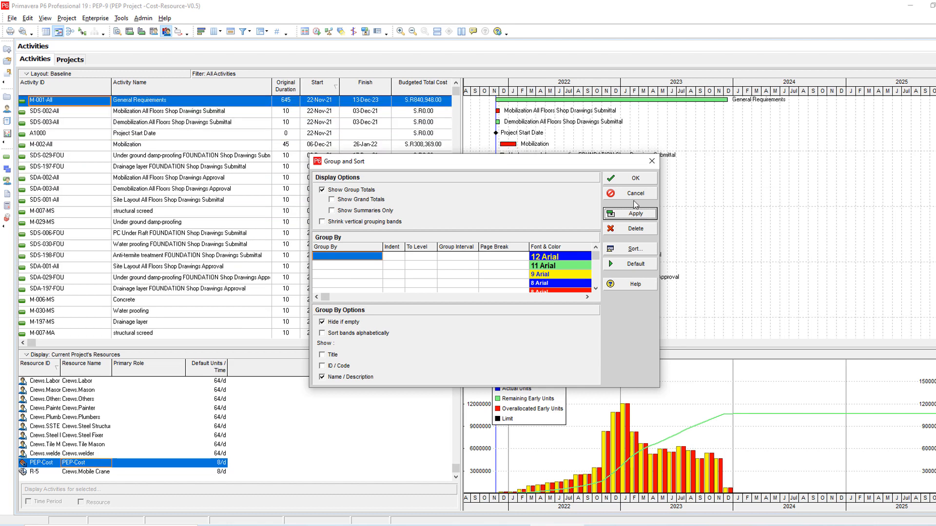
click(635, 177)
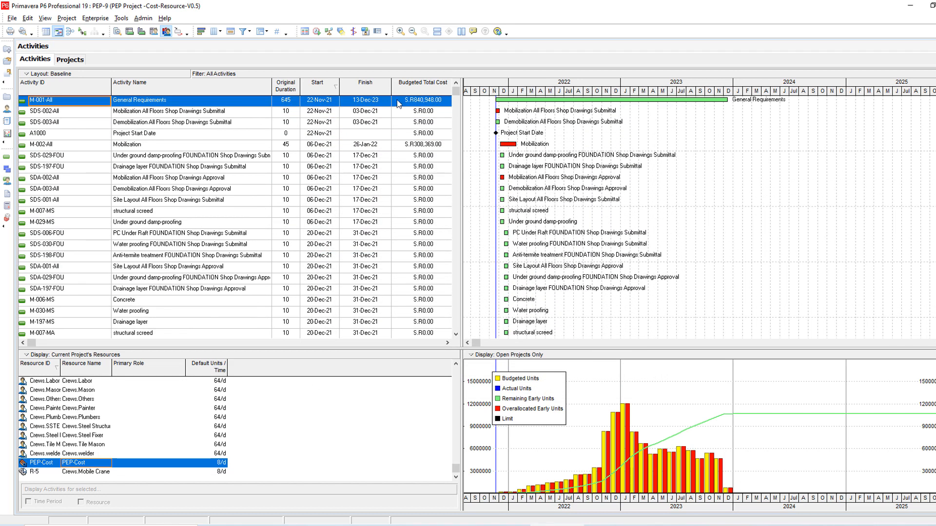
Scroll down through the activity list sorted by budgeted total cost.
scroll(down, 3)
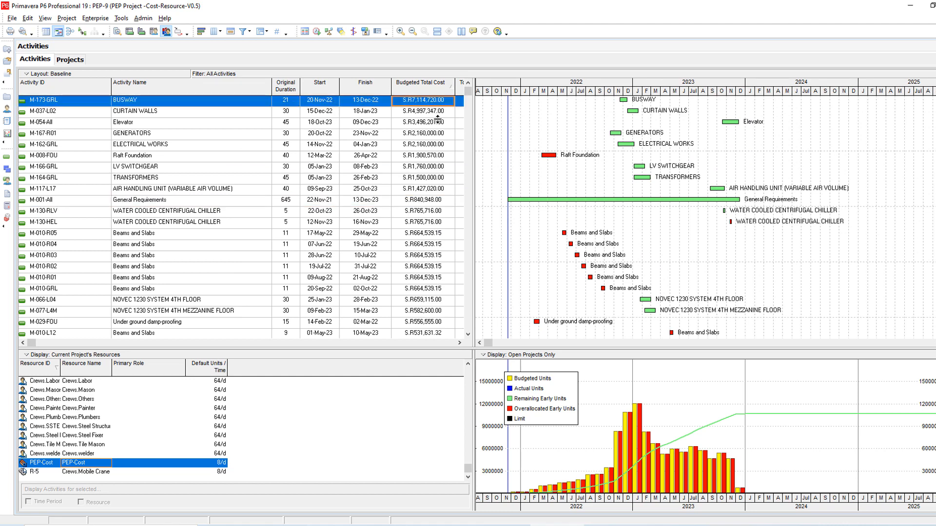
mouse_move(605, 397)
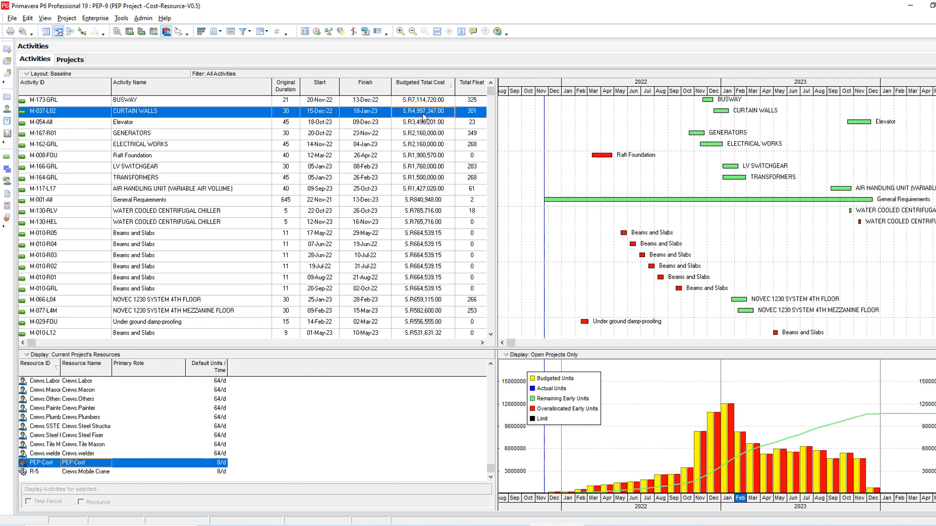
mouse_move(739, 119)
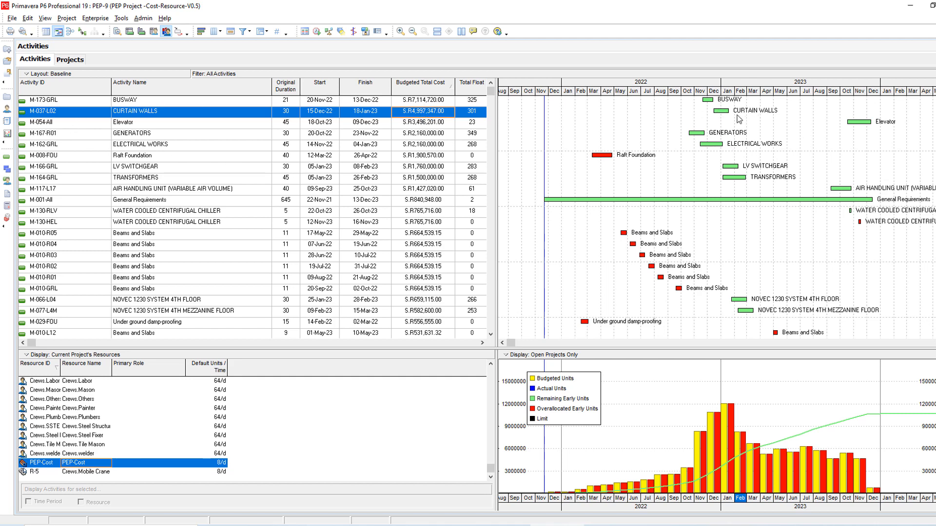
mouse_move(757, 117)
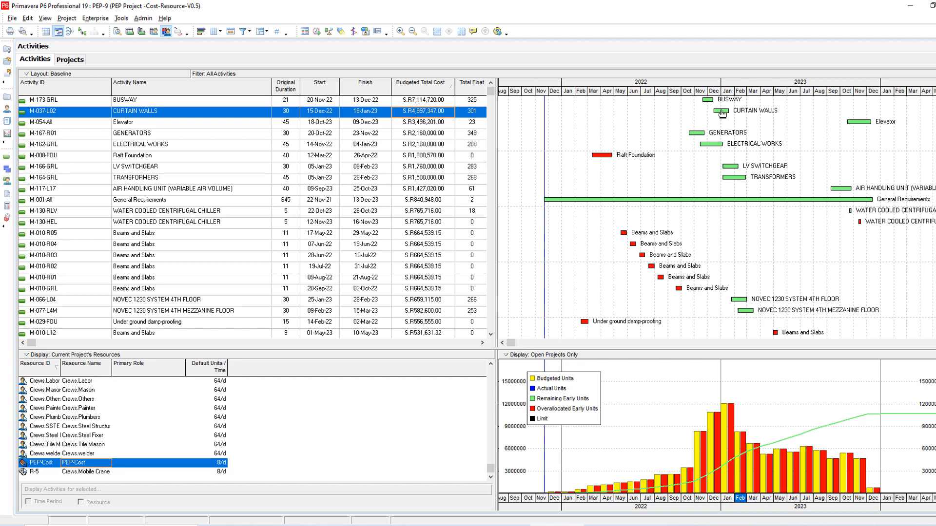
mouse_move(723, 157)
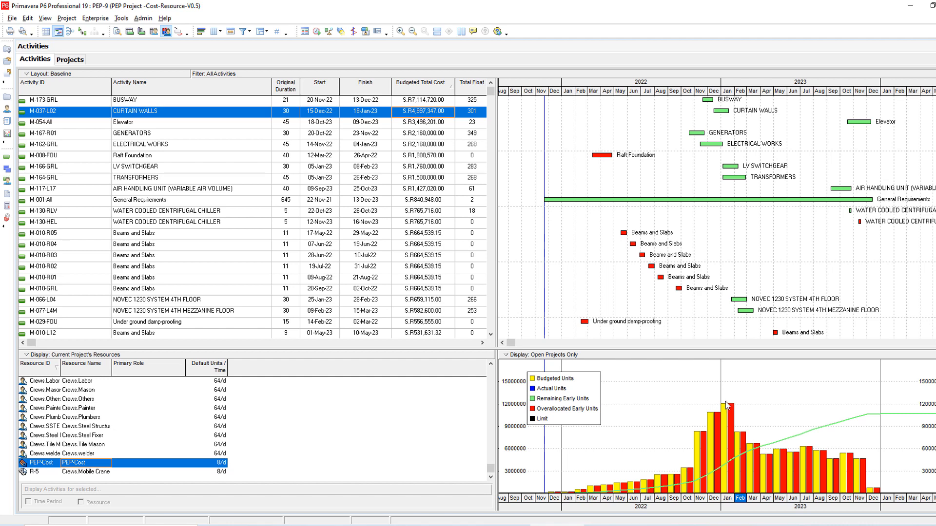
mouse_move(709, 417)
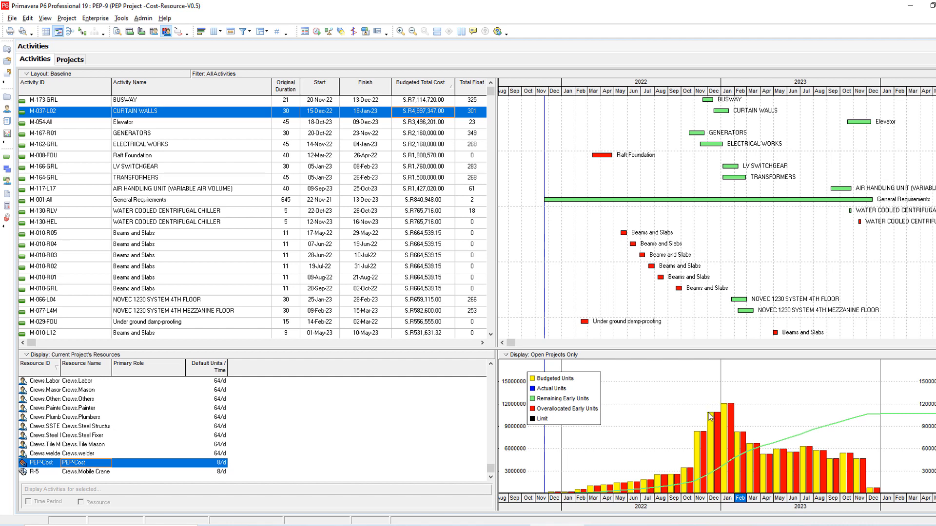
mouse_move(703, 426)
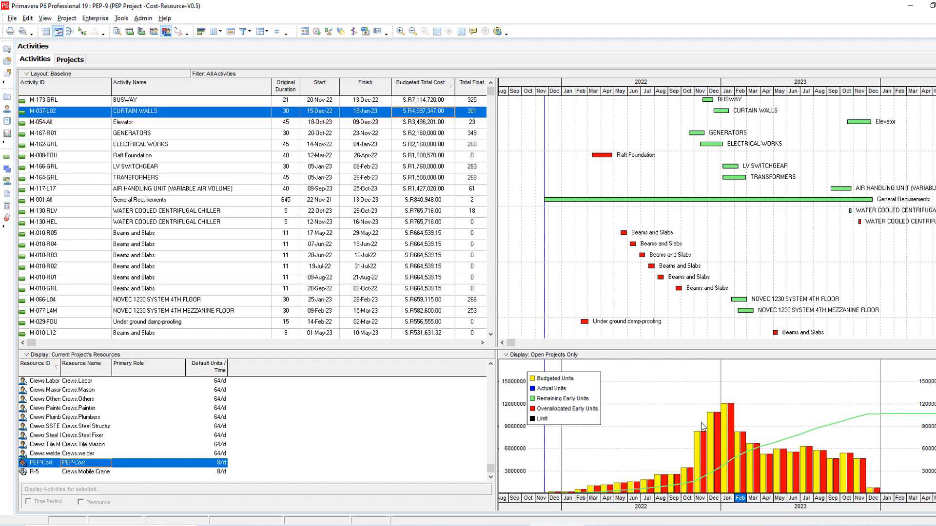
mouse_move(724, 417)
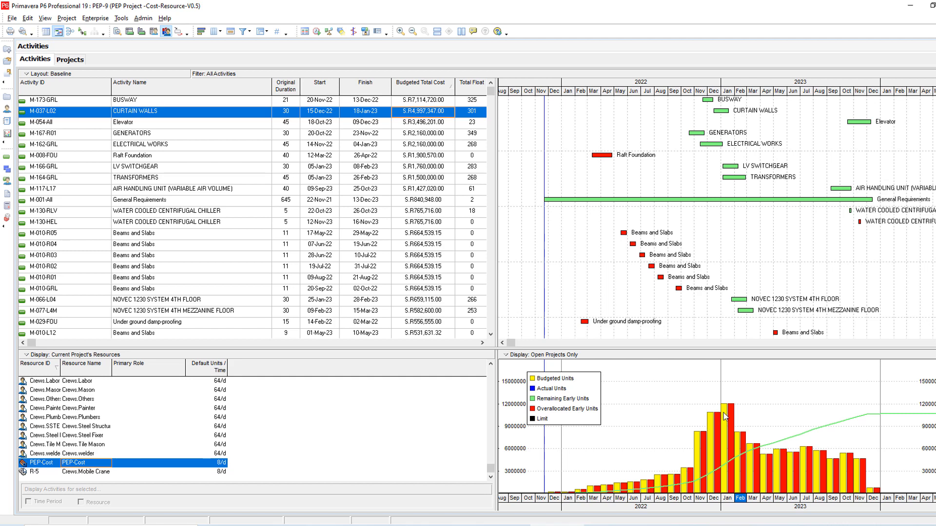
mouse_move(747, 416)
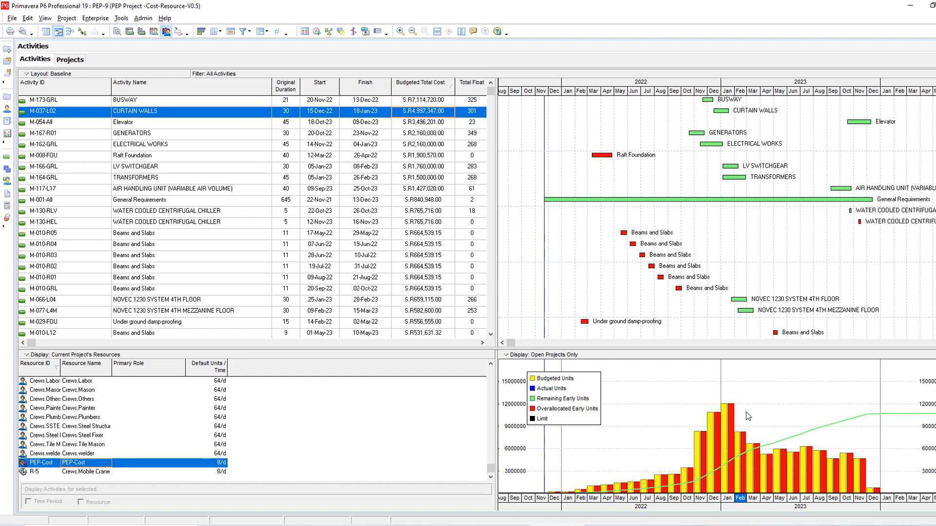
mouse_move(721, 420)
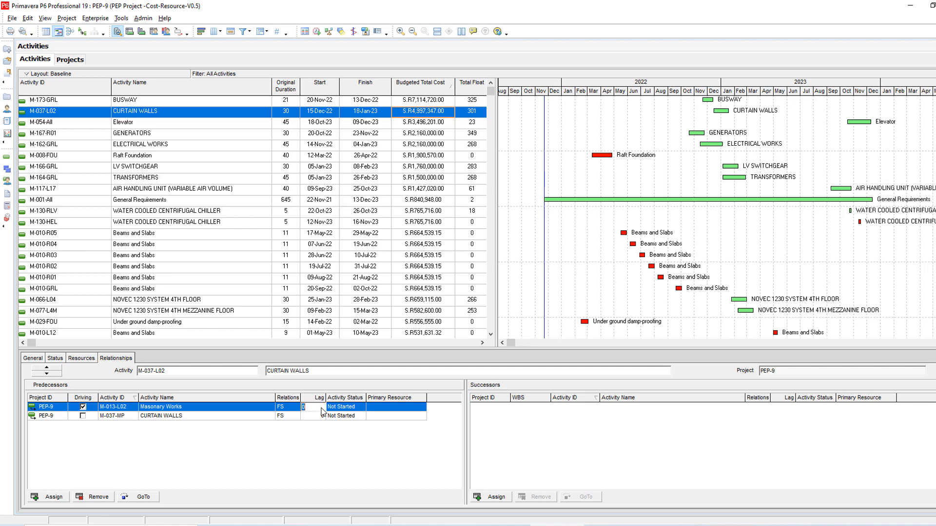
Enter lag values 15, 2, then 25 on the Masonary Works predecessor link.
text(15)
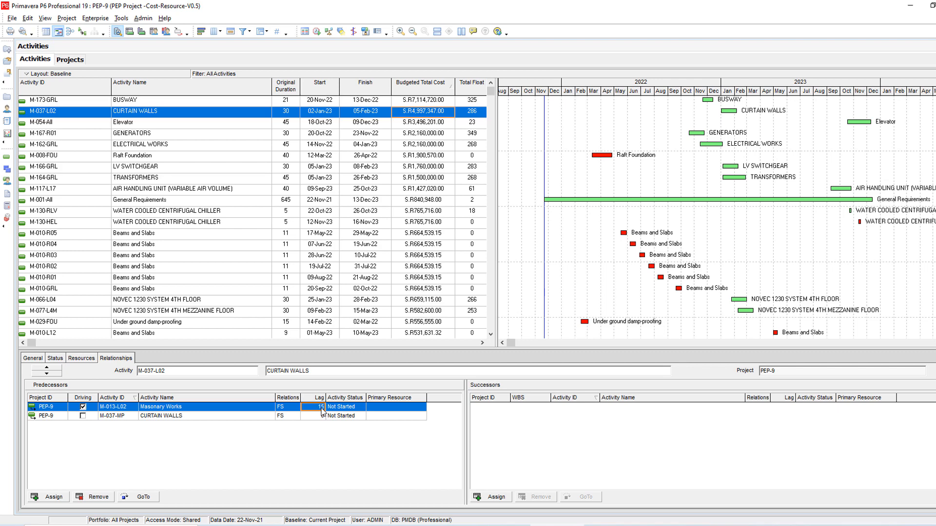
text(2)
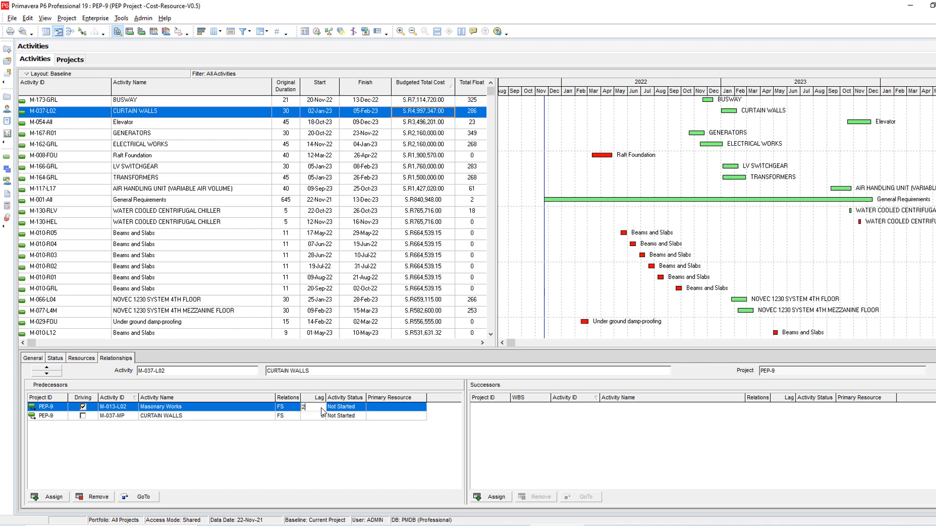
text(25)
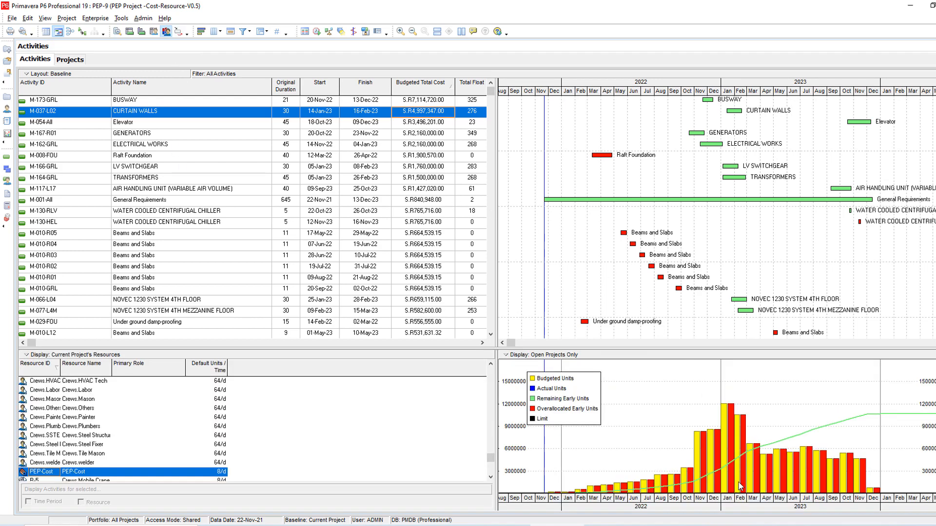
mouse_move(716, 449)
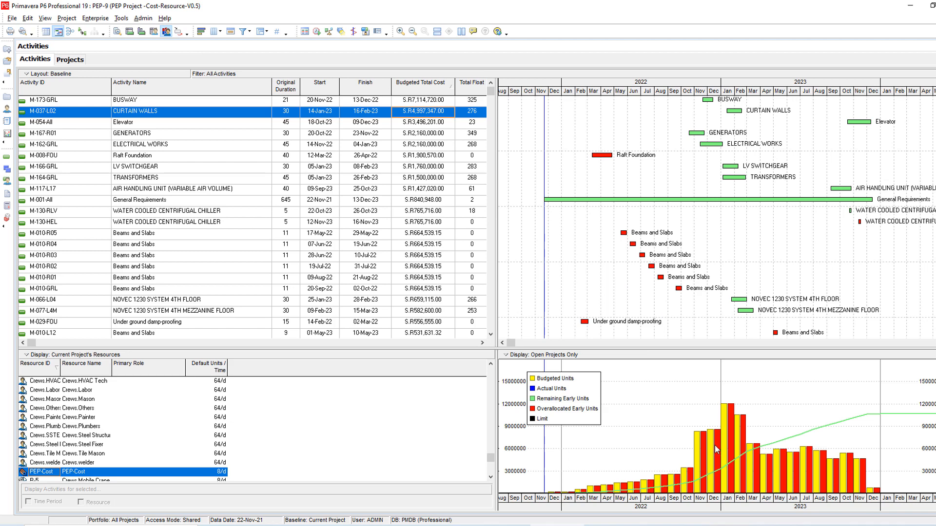
mouse_move(731, 434)
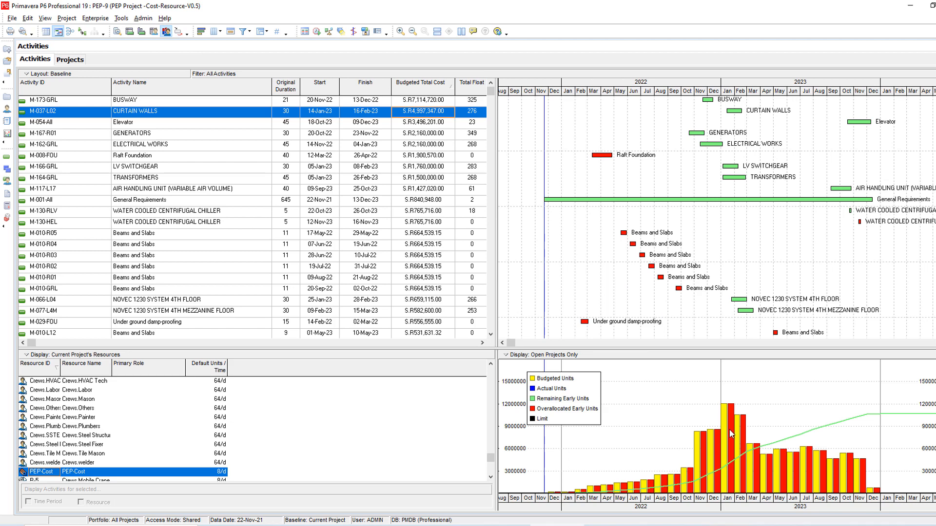
mouse_move(746, 416)
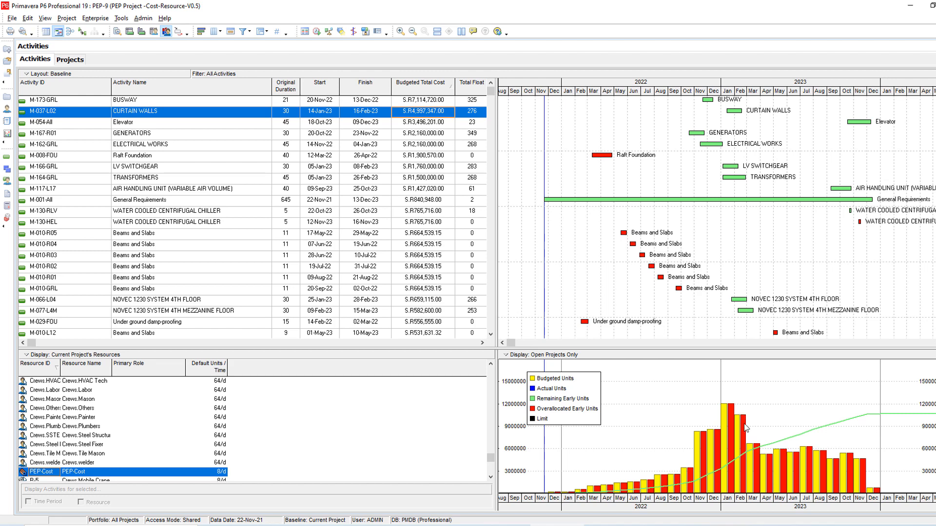
mouse_move(744, 146)
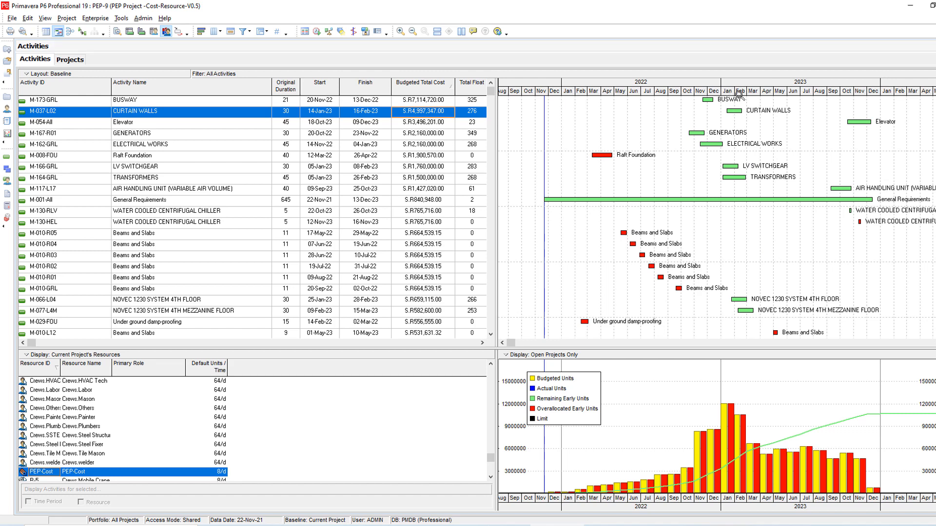
mouse_move(734, 169)
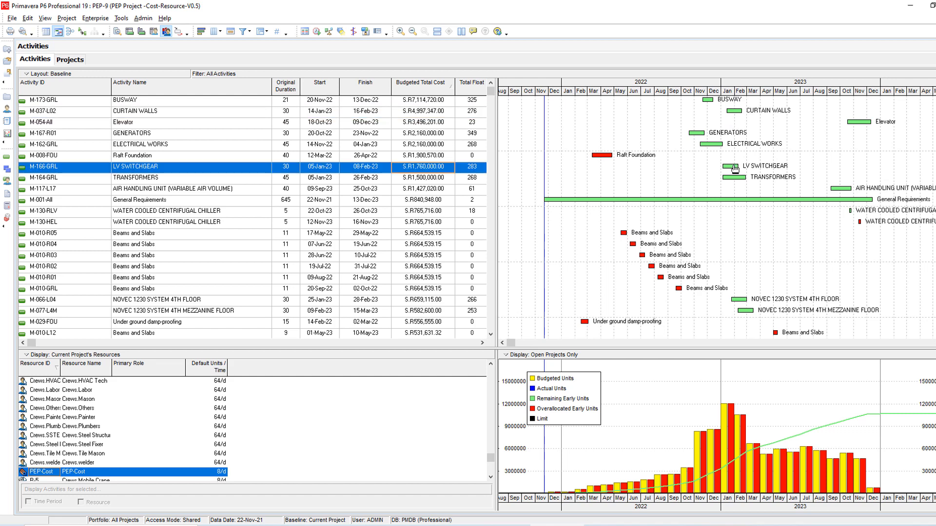
mouse_move(175, 67)
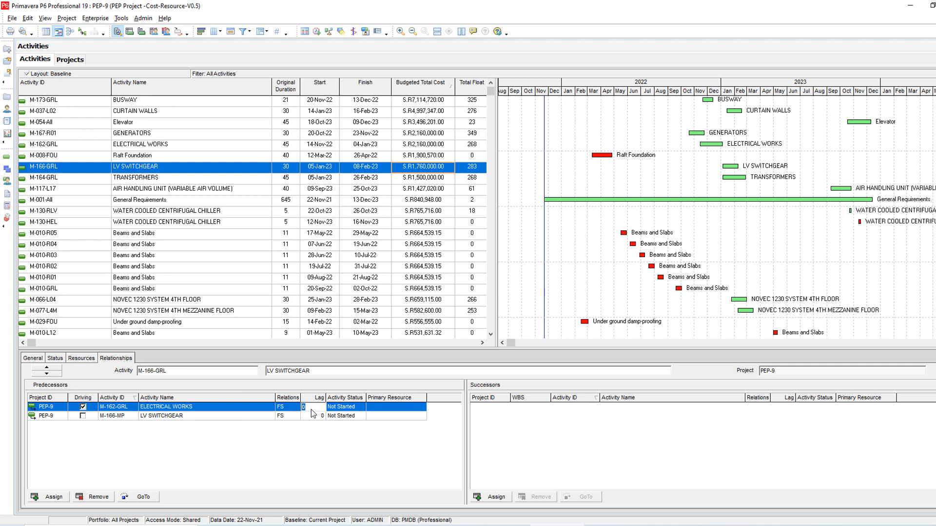
Set a 25-day lag on LV SWITCHGEAR's ELECTRICAL WORKS predecessor.
text(25)
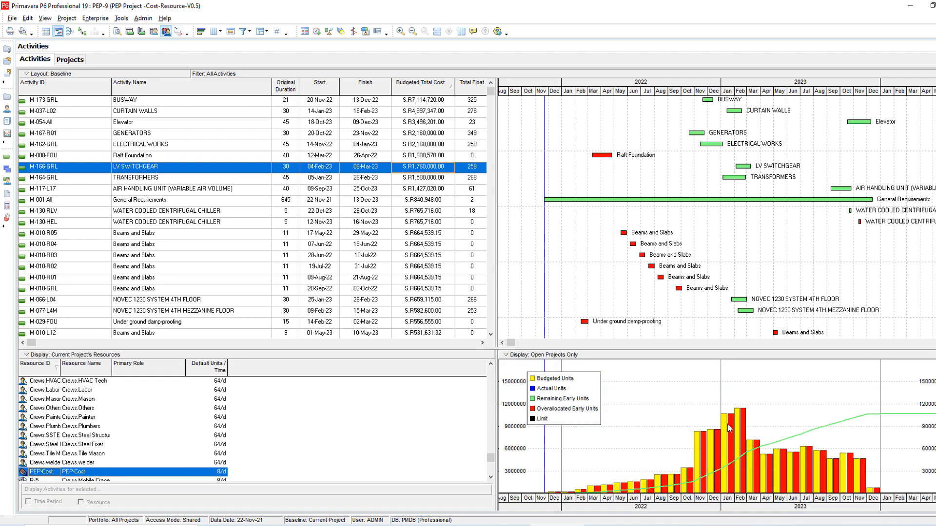
mouse_move(730, 143)
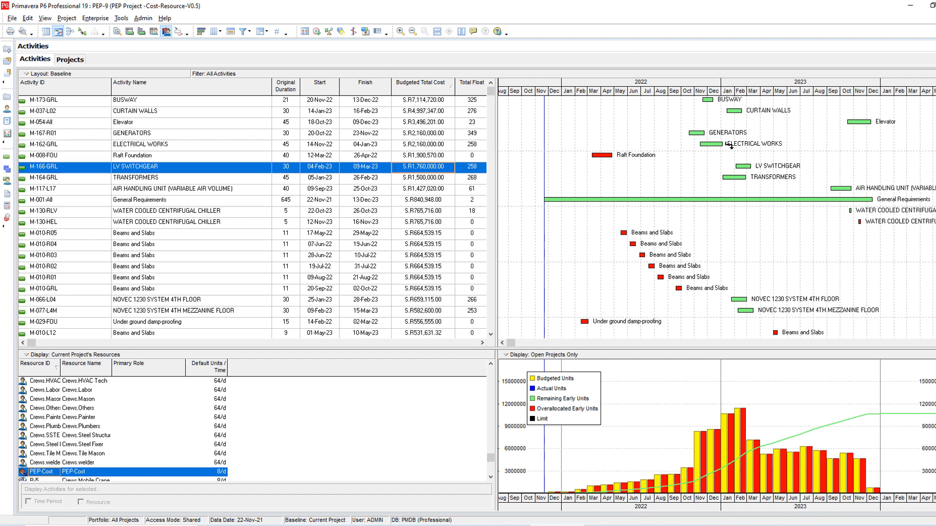
mouse_move(750, 167)
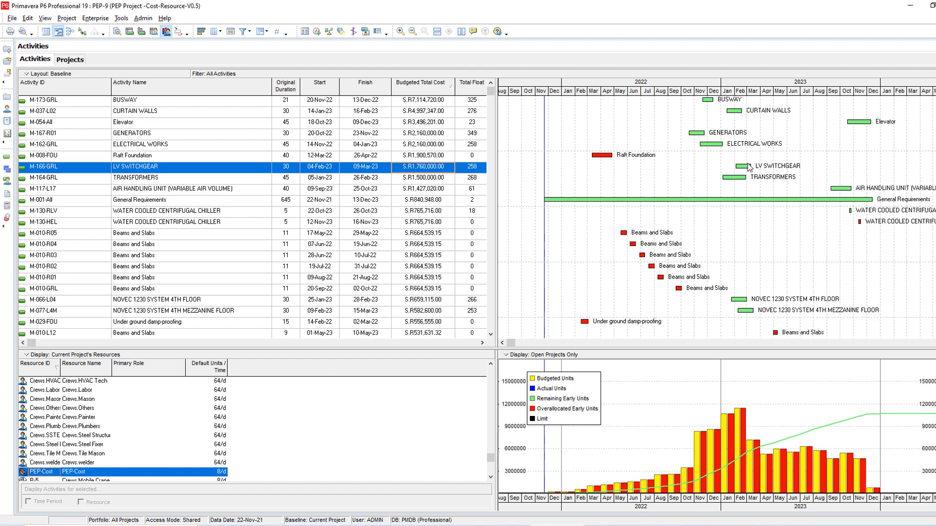
mouse_move(745, 168)
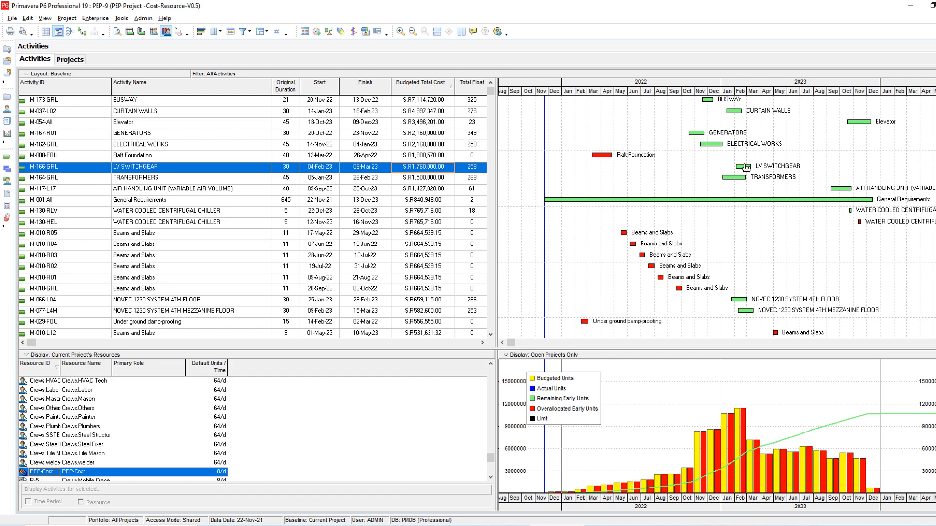
mouse_move(746, 179)
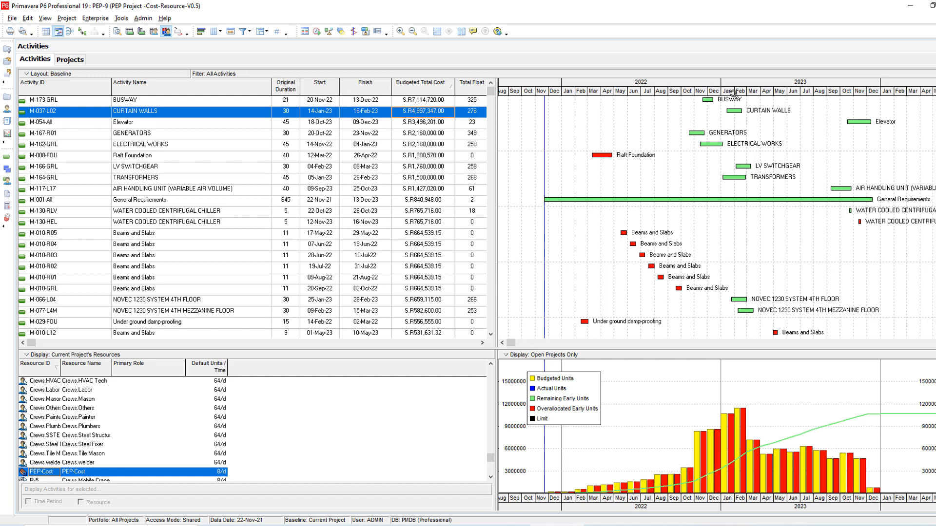
mouse_move(742, 112)
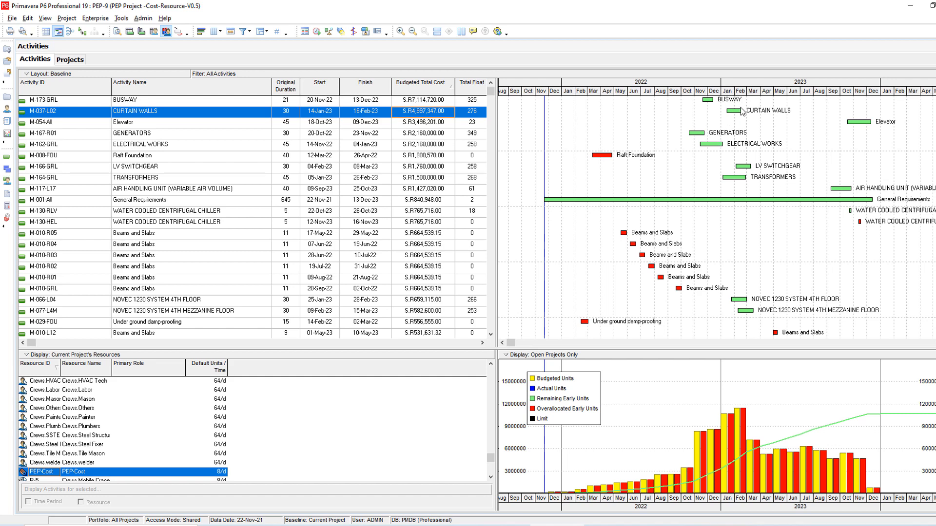
mouse_move(237, 128)
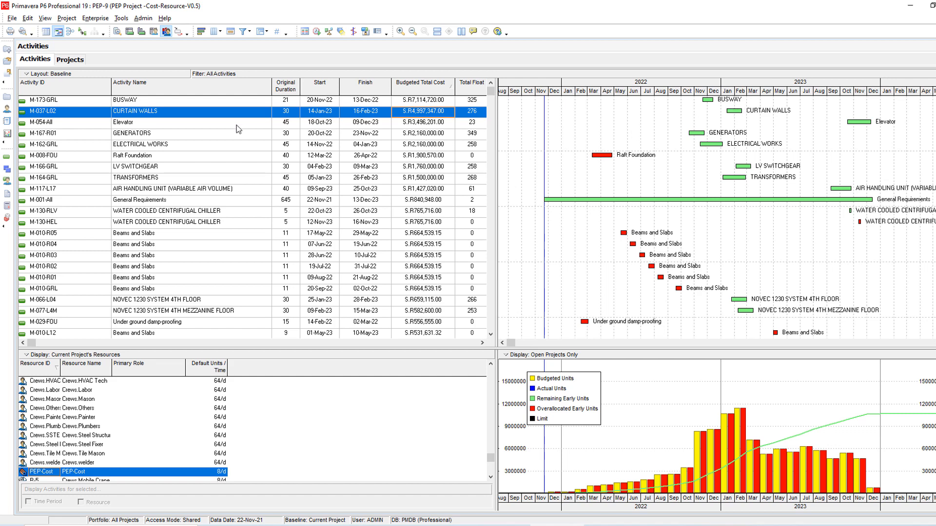
mouse_move(220, 138)
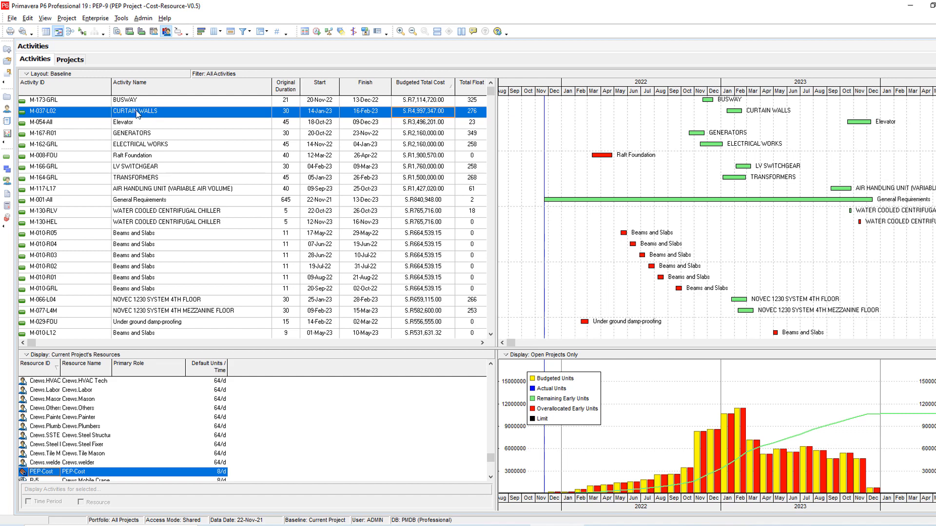
mouse_move(153, 129)
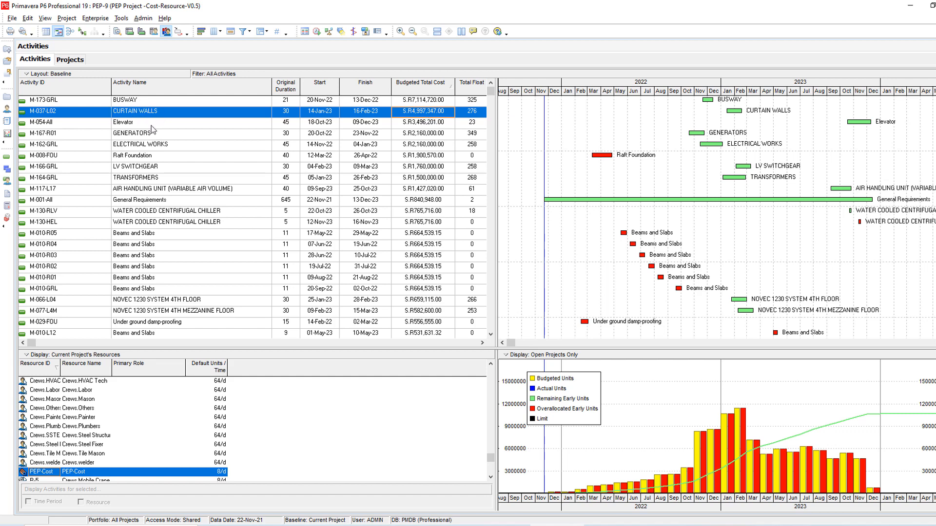
mouse_move(249, 395)
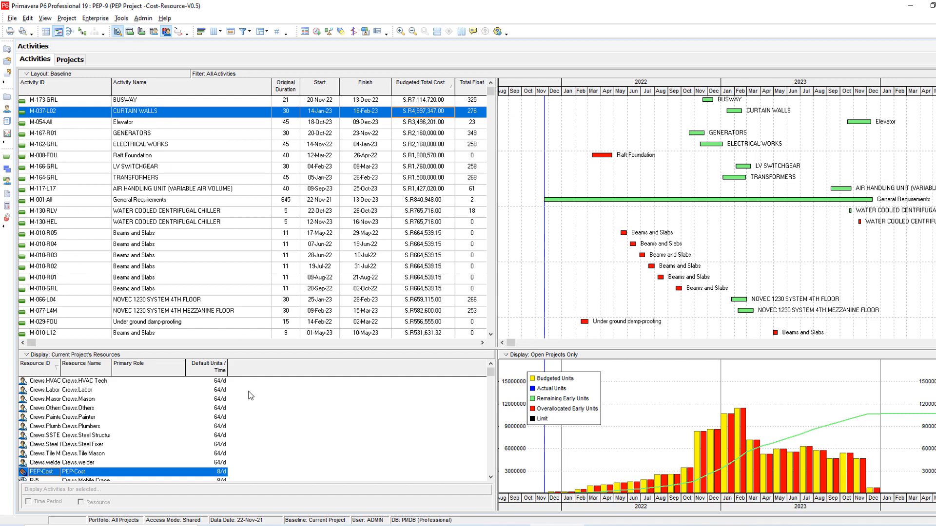
Raise CURTAIN WALLS' Masonary Works lag through 35 to 40 days.
click(116, 358)
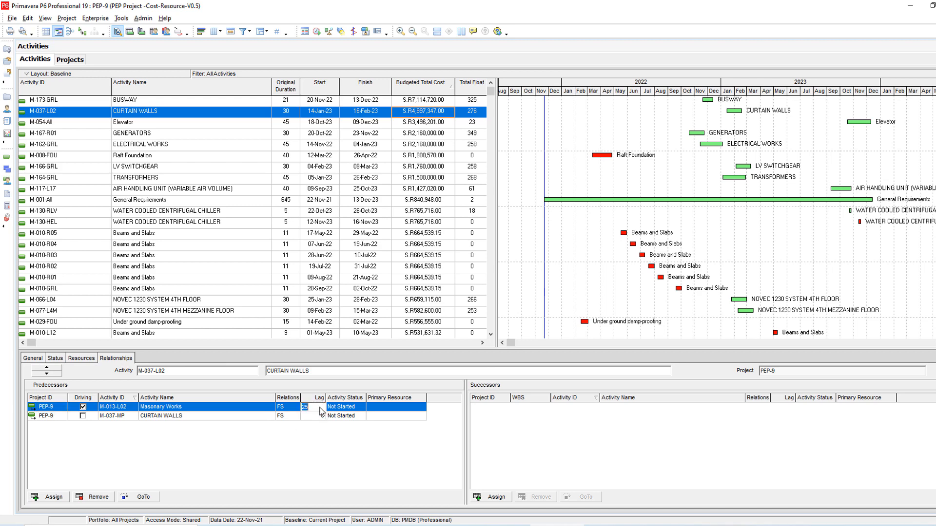
text(35)
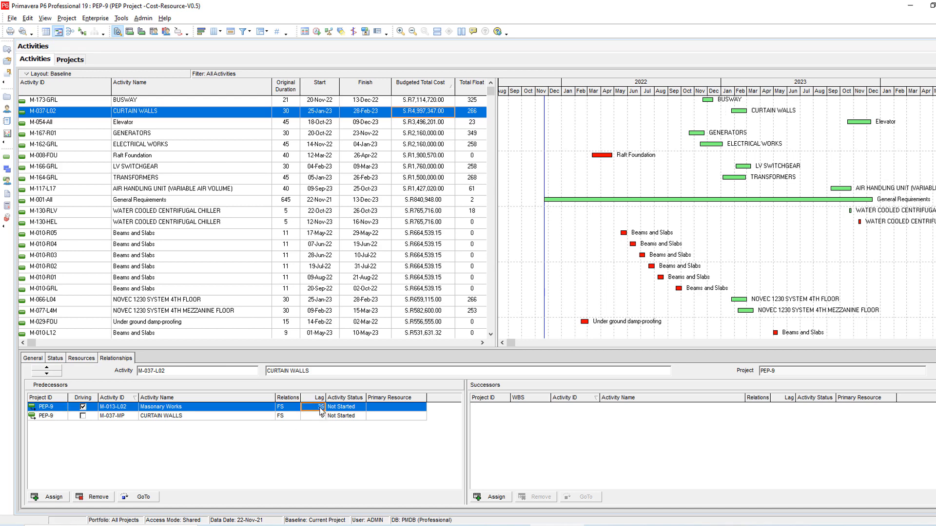
text(40)
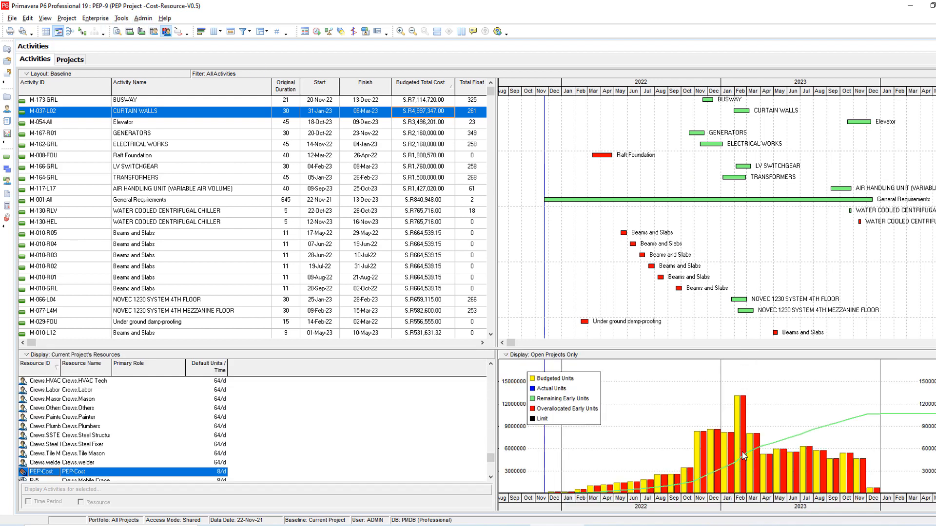
mouse_move(723, 470)
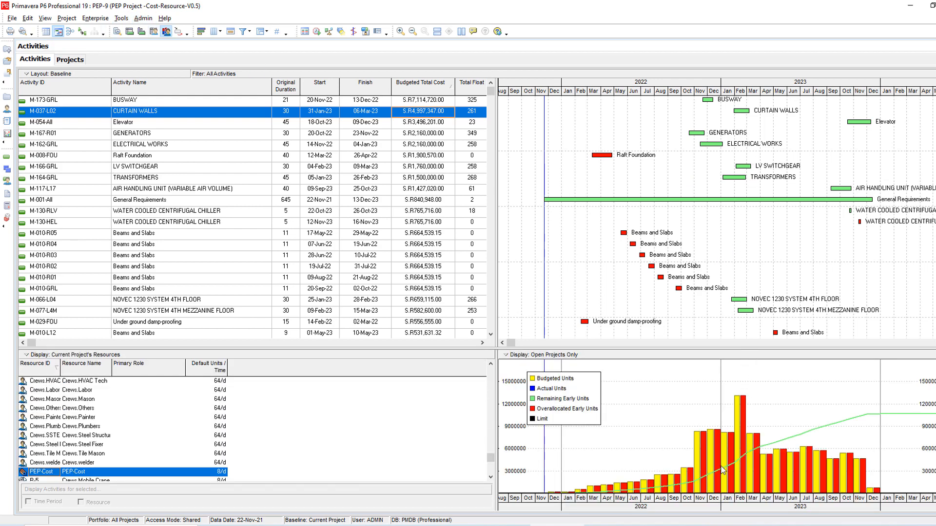
mouse_move(740, 475)
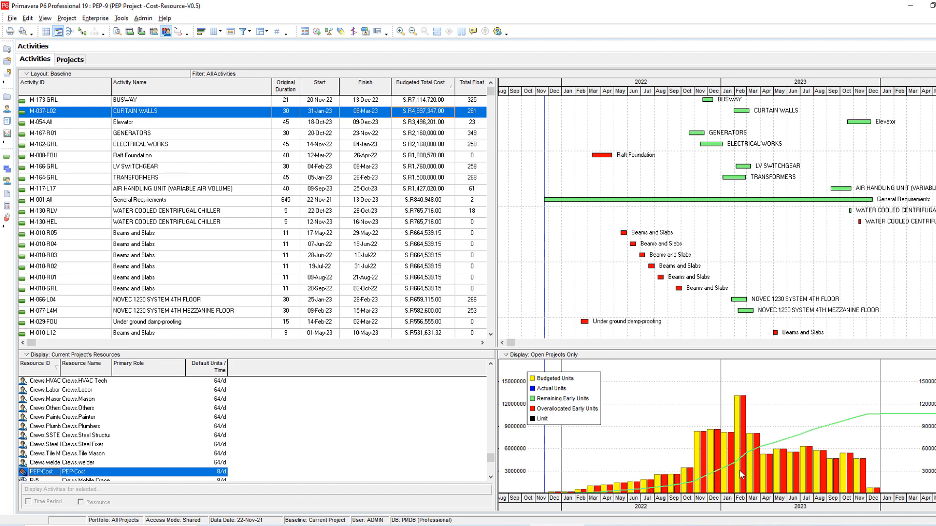
mouse_move(745, 113)
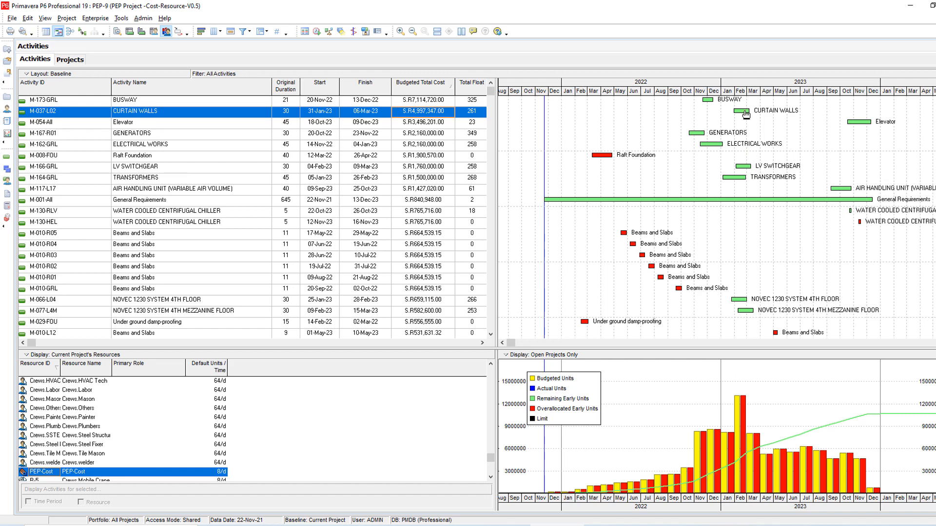
mouse_move(608, 105)
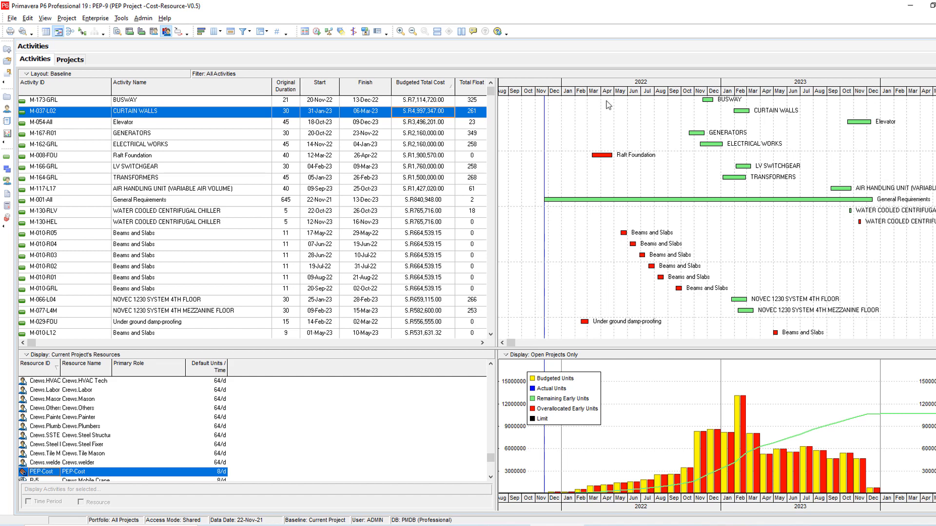
Change CURTAIN WALLS' original duration to 50 days.
click(285, 112)
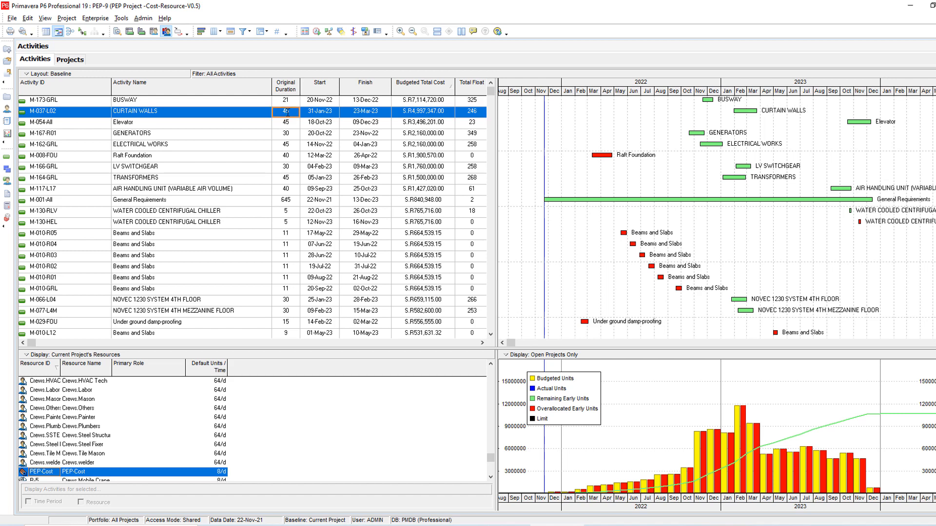
text(50)
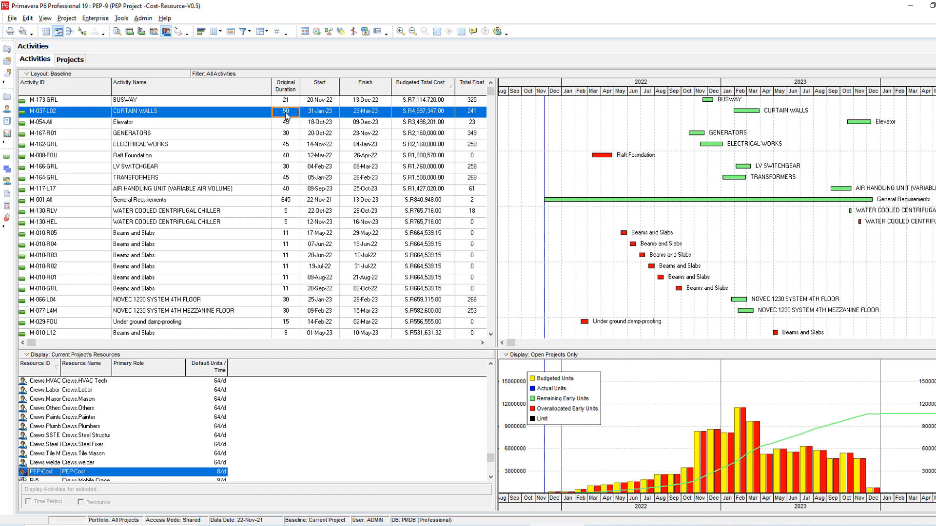
mouse_move(755, 116)
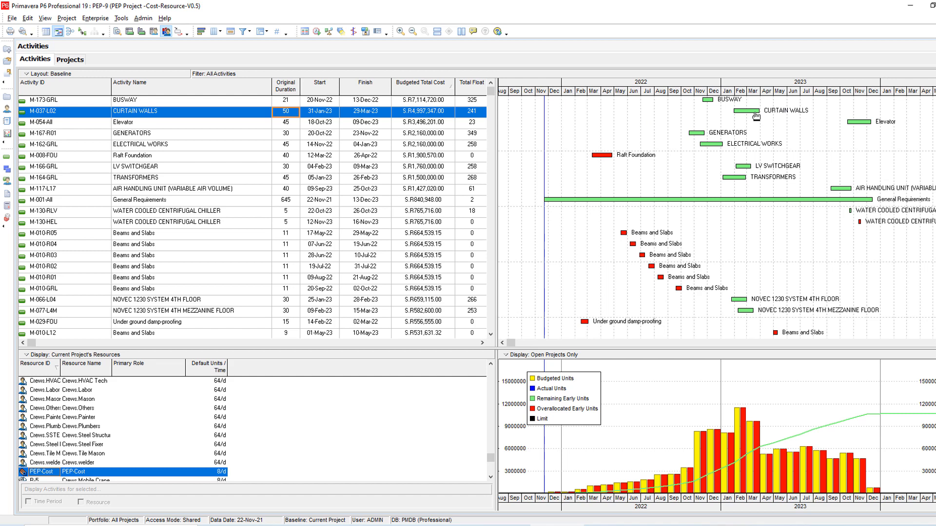
mouse_move(755, 119)
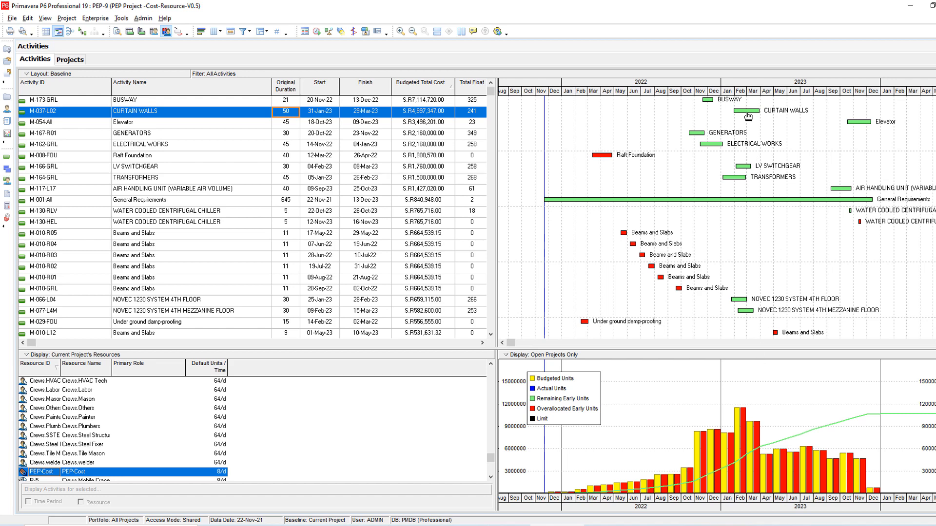
mouse_move(747, 116)
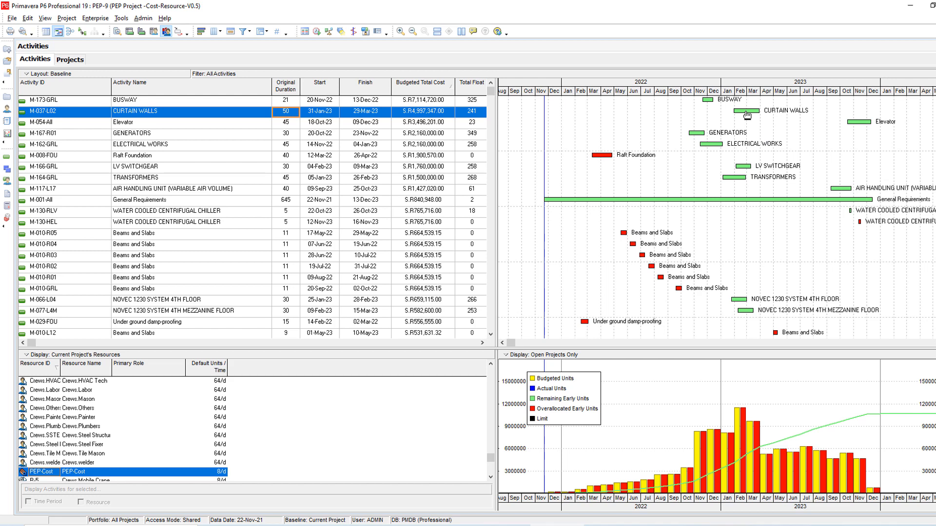
mouse_move(751, 126)
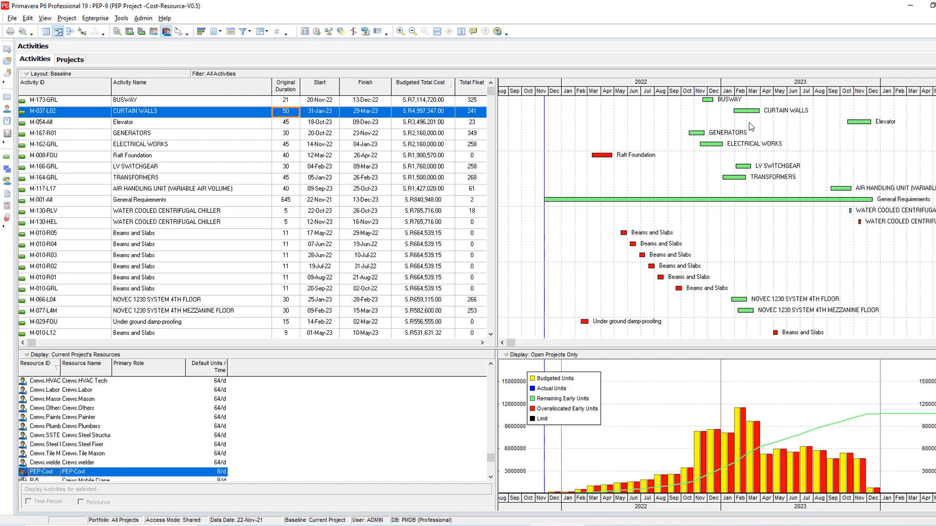
mouse_move(745, 166)
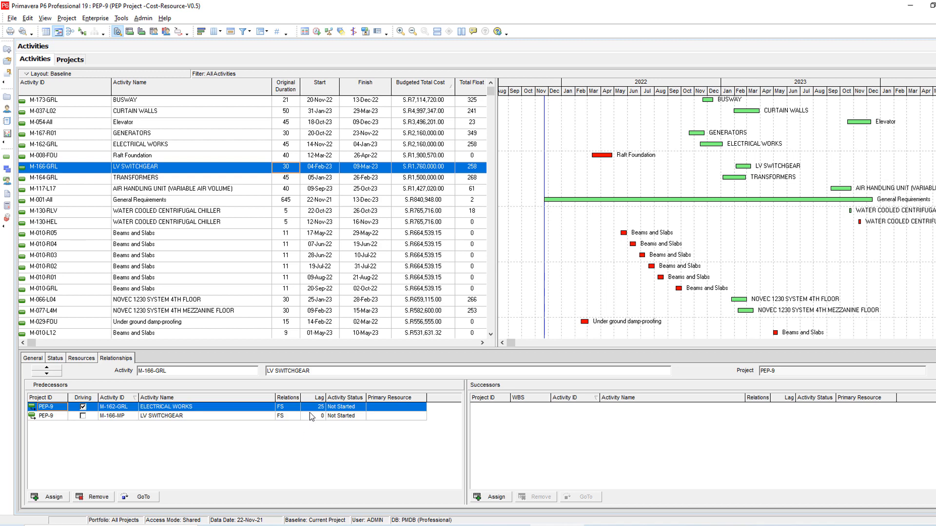
Set the ELECTRICAL WORKS lag to 35 and bring back the cost histogram.
text(35)
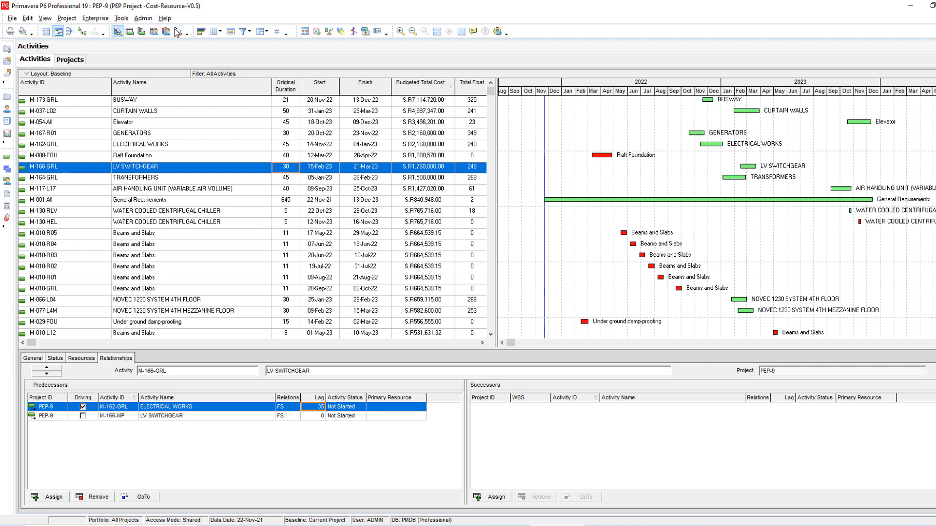
click(165, 32)
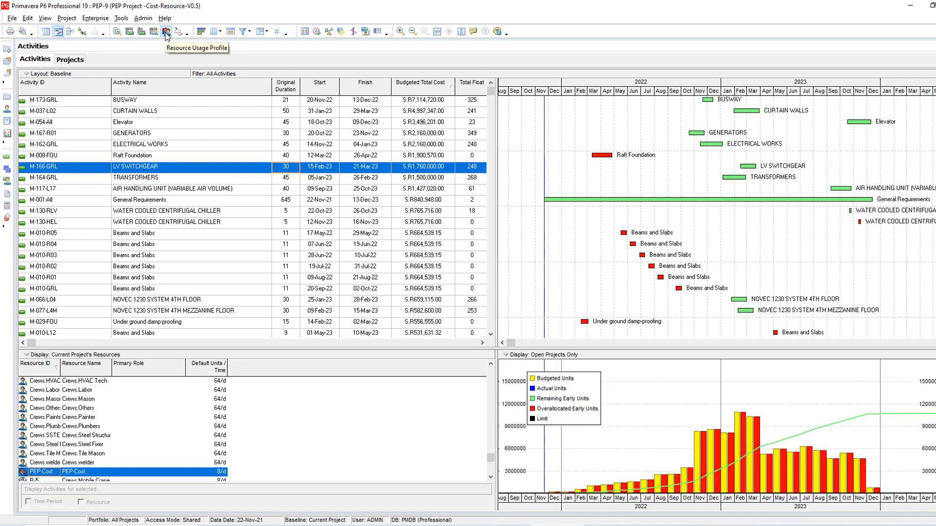
mouse_move(807, 134)
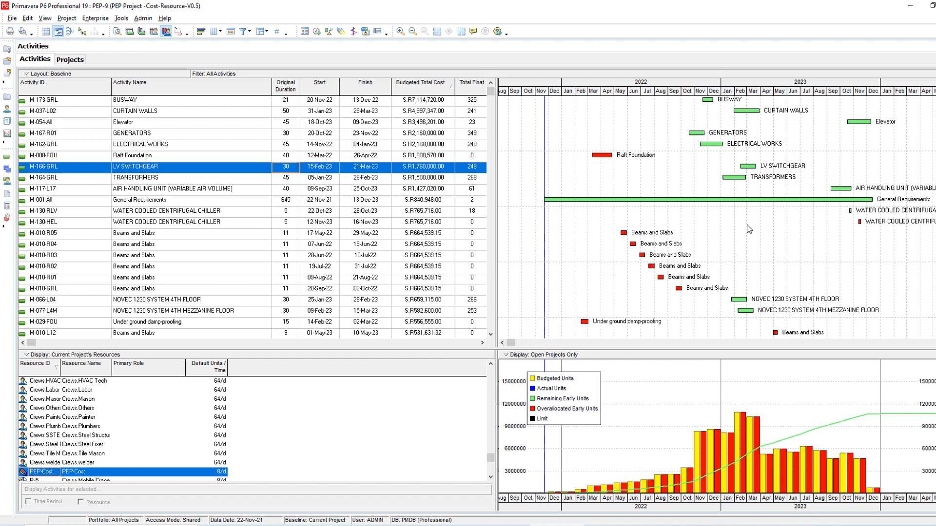
click(131, 289)
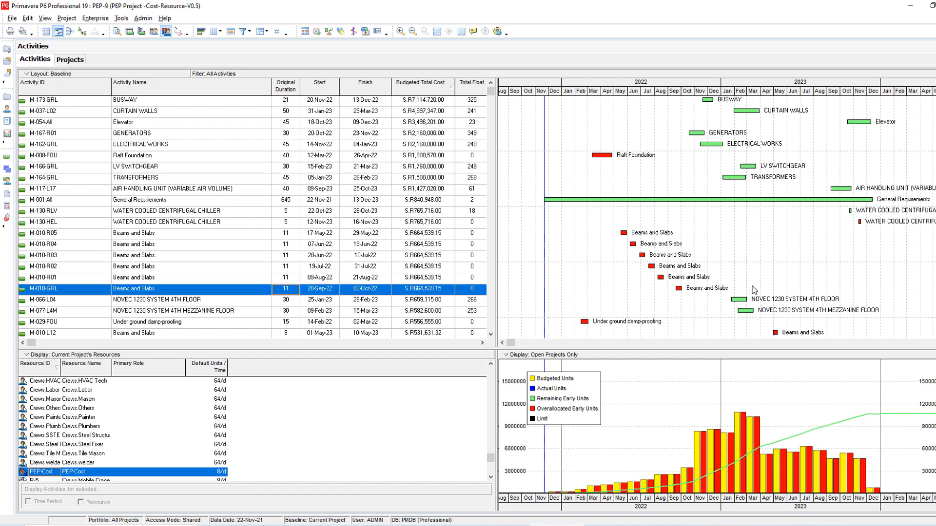
scroll(down, 3)
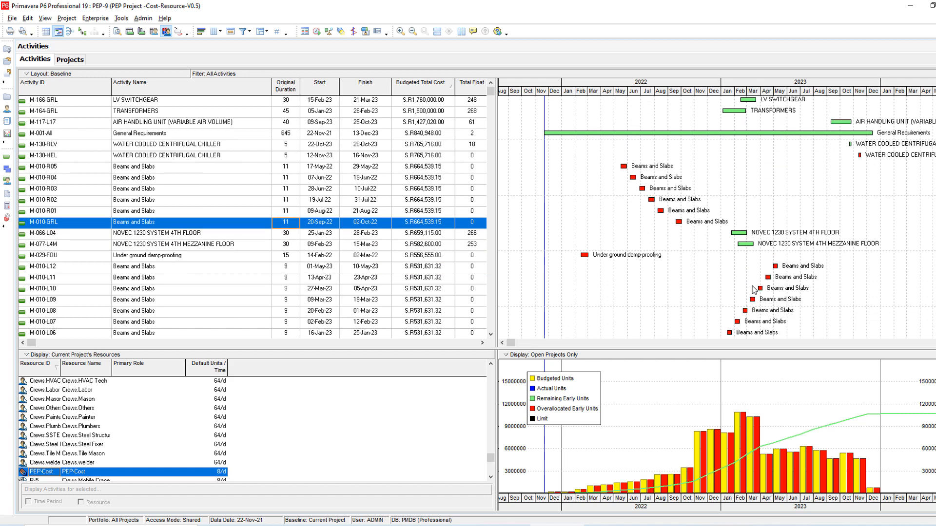
scroll(down, 3)
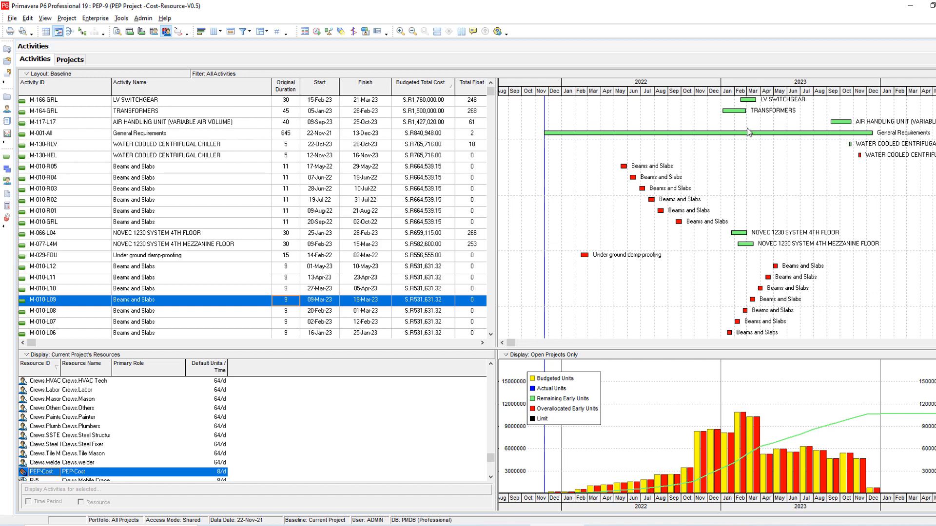
click(149, 233)
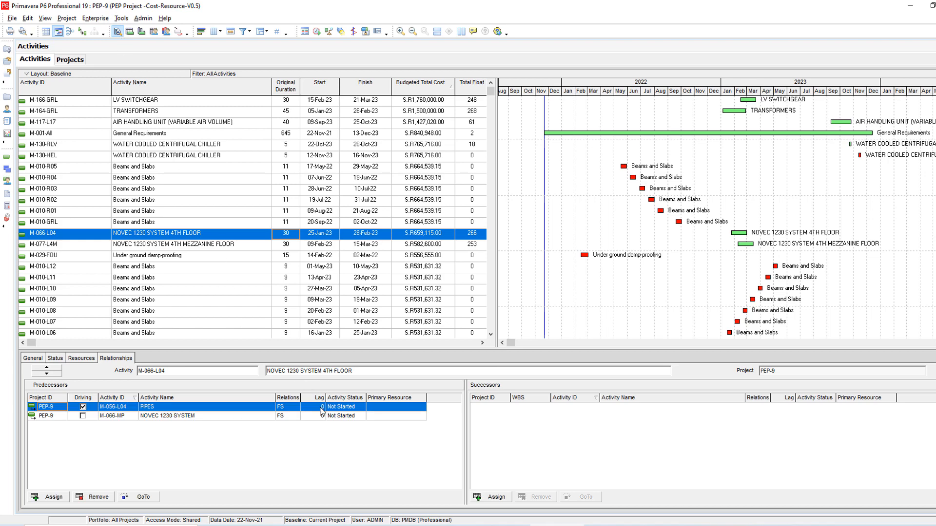
Set 45-day lags on the PIPES links of M-066-L04 and M-077-L4M.
text(30)
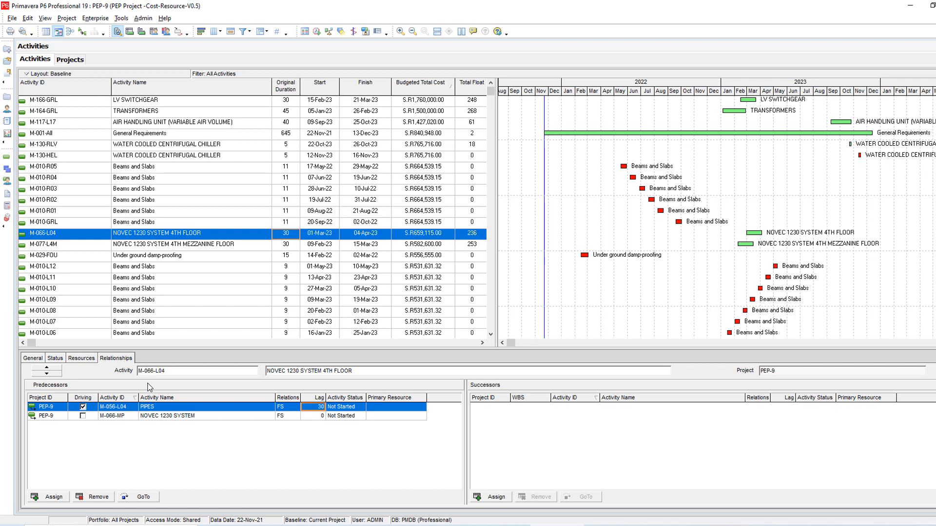
mouse_move(295, 409)
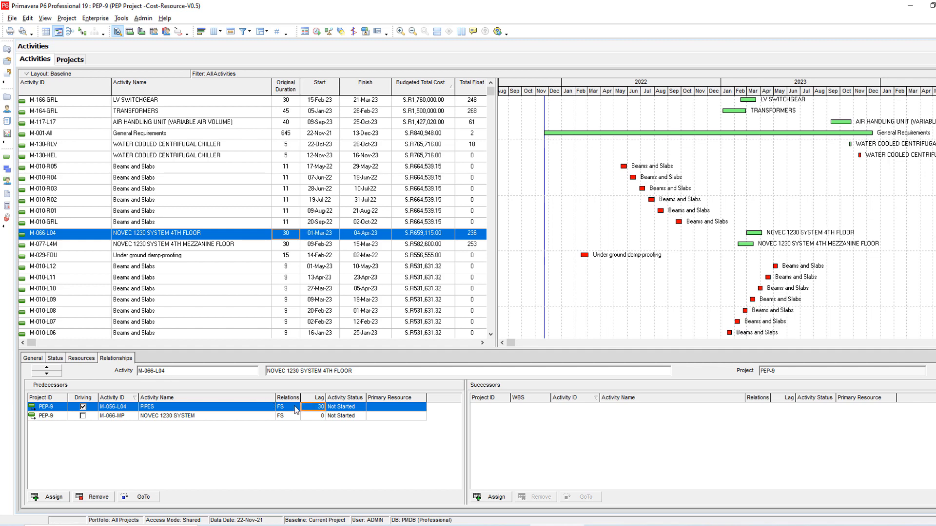
text(45)
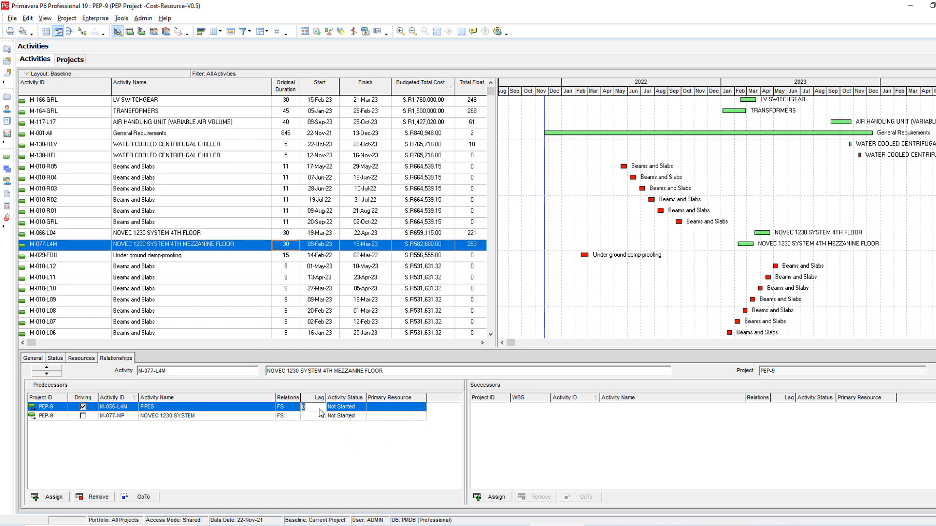
text(45)
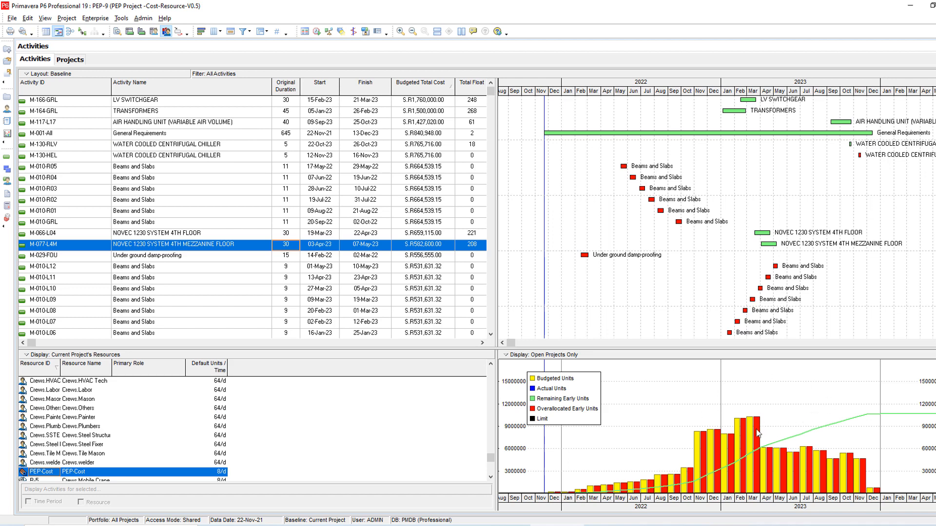
mouse_move(664, 420)
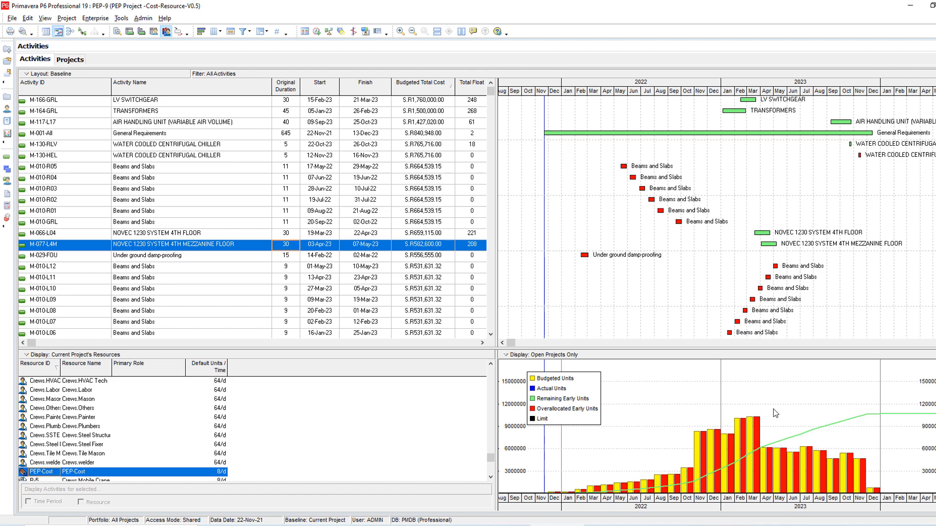
mouse_move(790, 250)
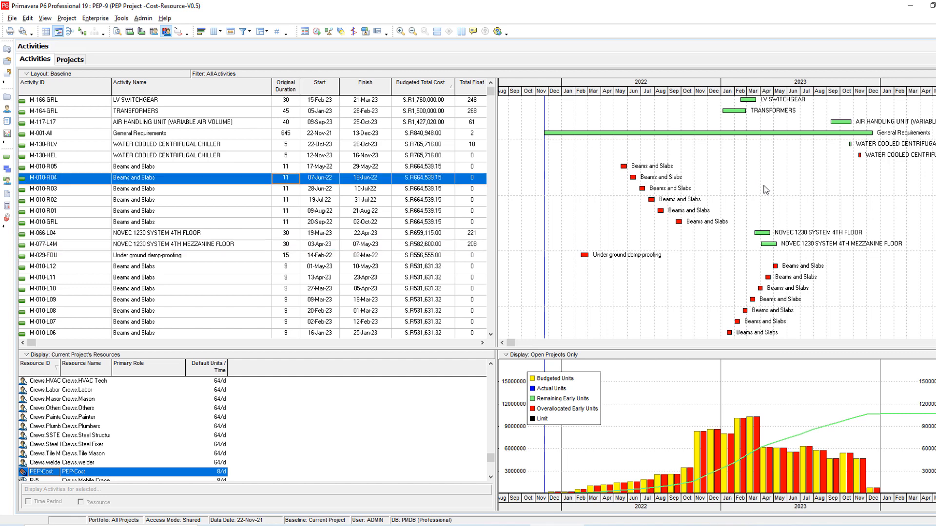
scroll(down, 3)
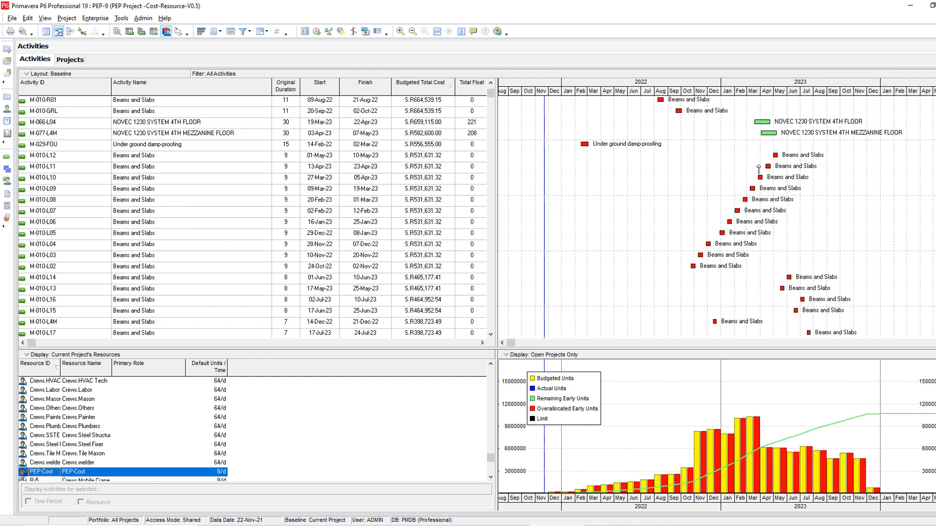
scroll(down, 3)
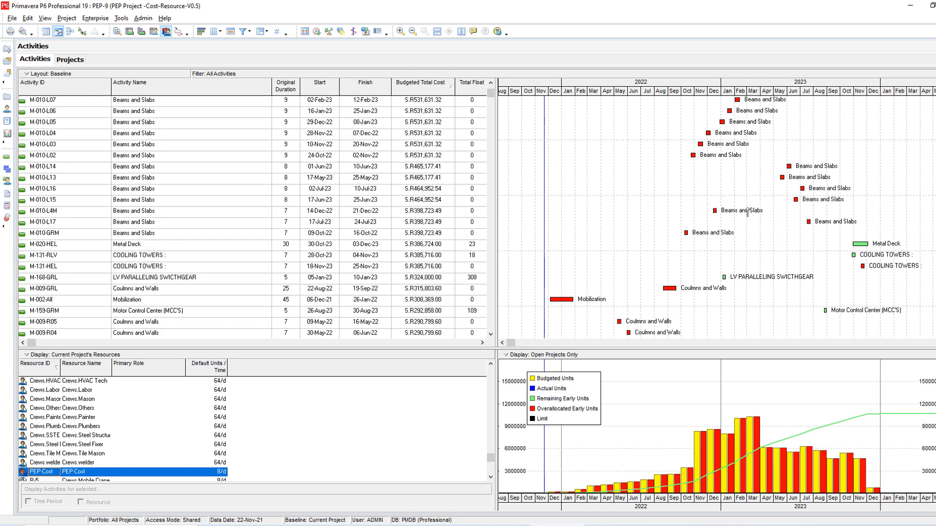
scroll(down, 3)
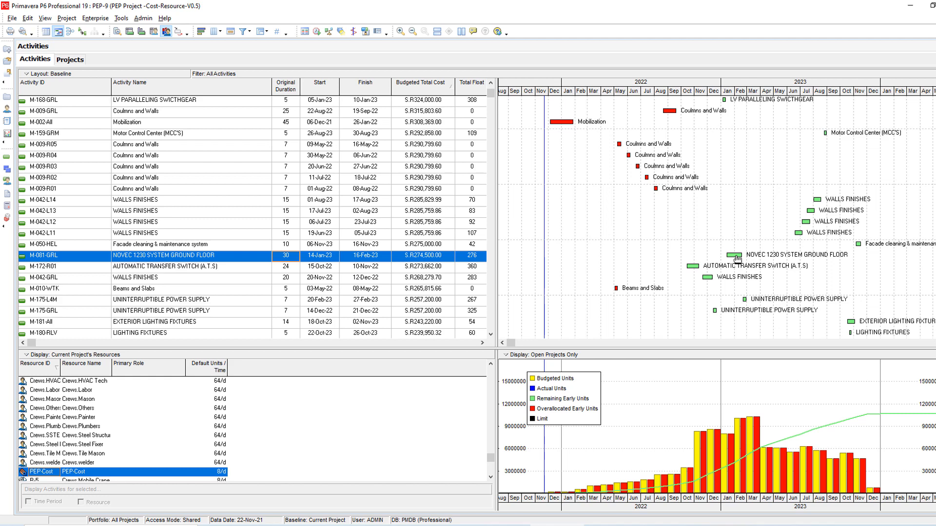
mouse_move(427, 259)
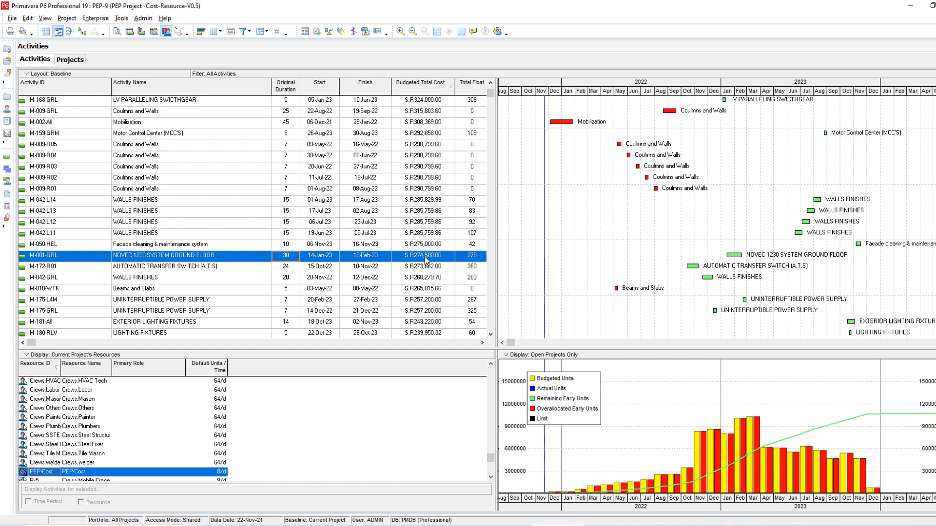
mouse_move(131, 105)
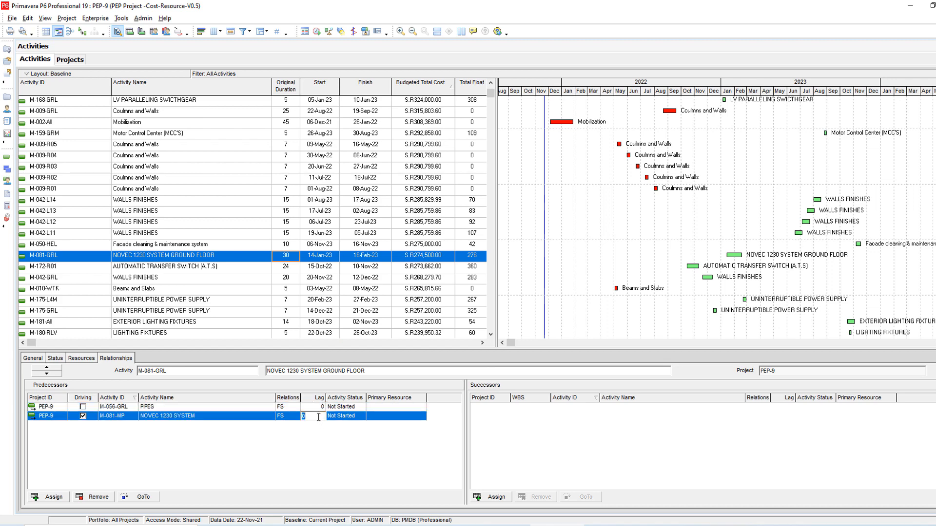
Set a 30-day lag on M-081-GRL's NOVEC 1230 SYSTEM predecessor.
text(30)
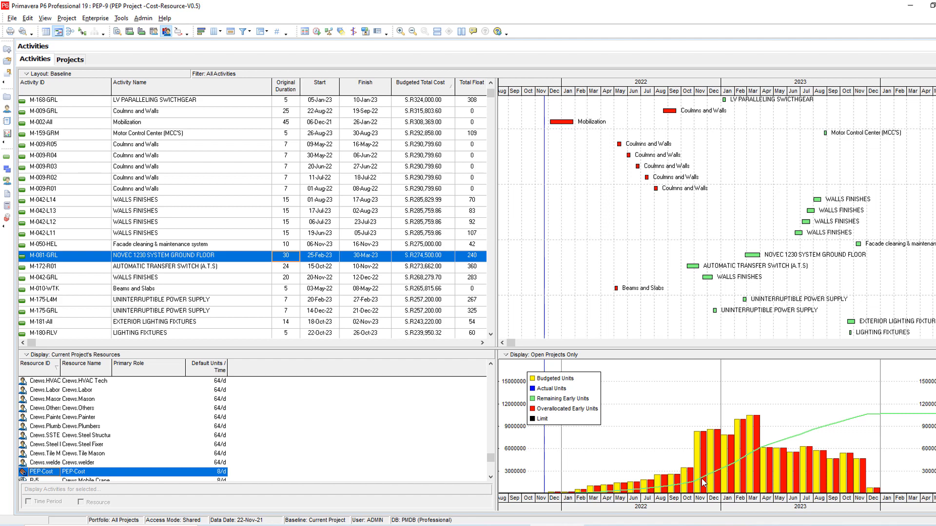
Scroll down the resource list below the redisplayed cost histogram.
scroll(down, 3)
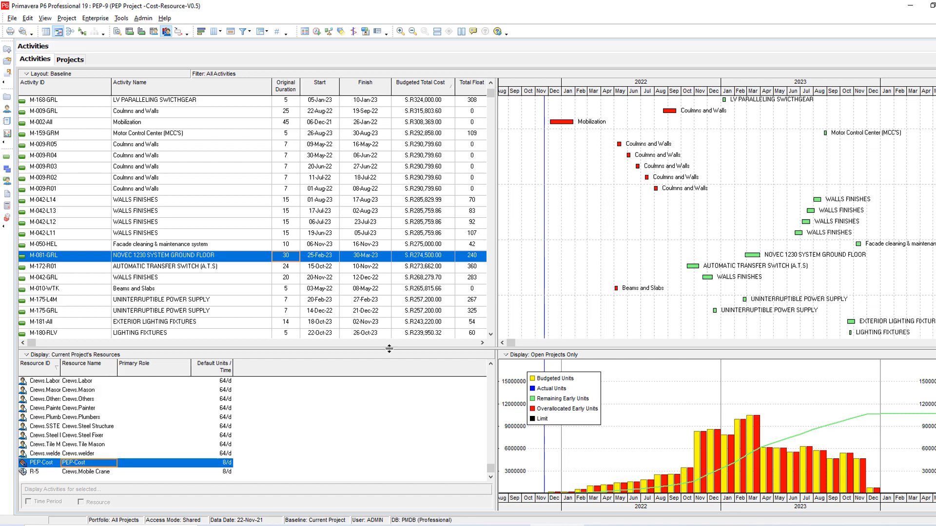